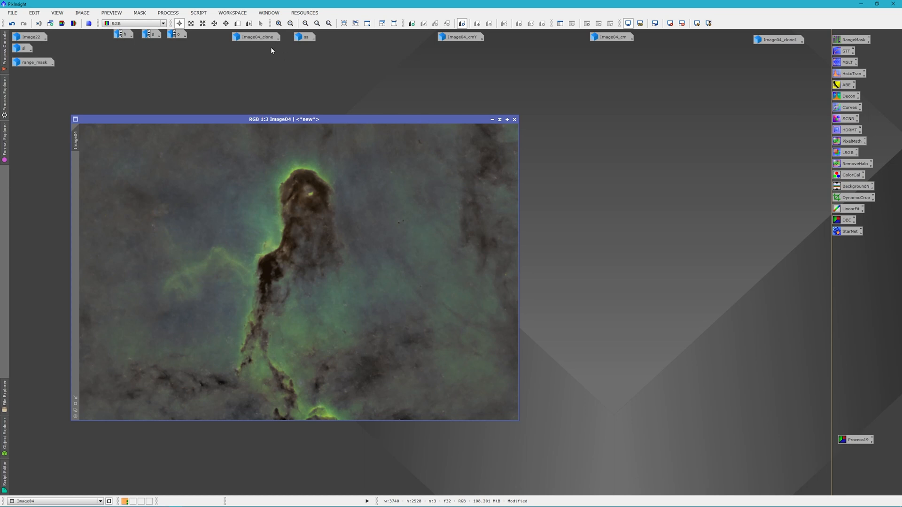
pyautogui.moveTo(244, 67)
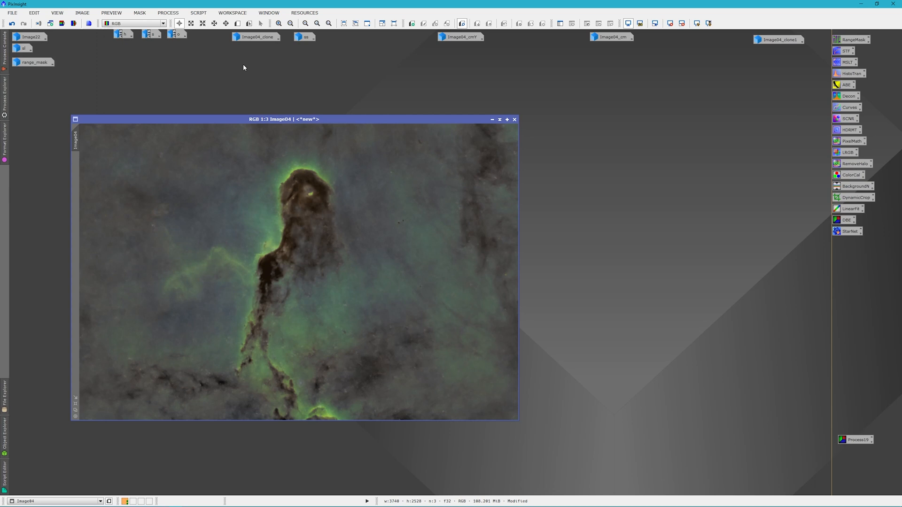
# Generate a green ColorMask of the nebula image with 3 mask blur layers
pyautogui.click(198, 12)
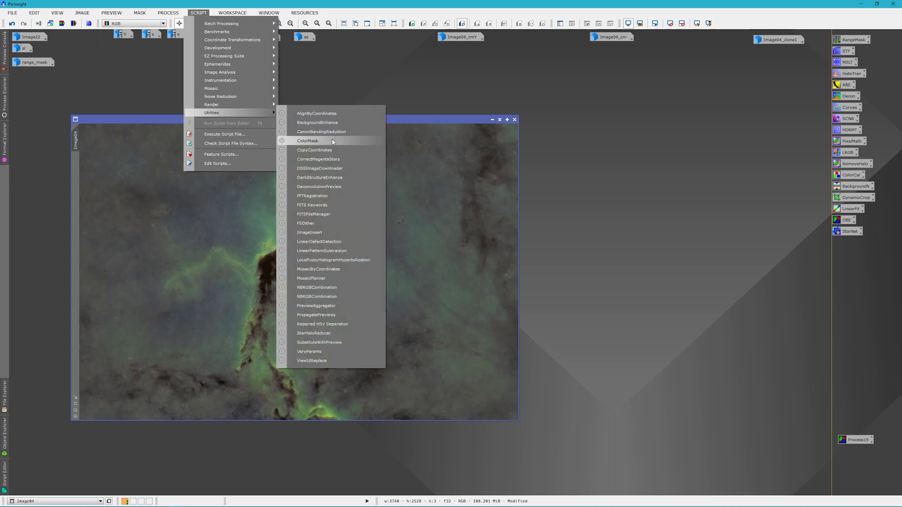
pyautogui.click(307, 141)
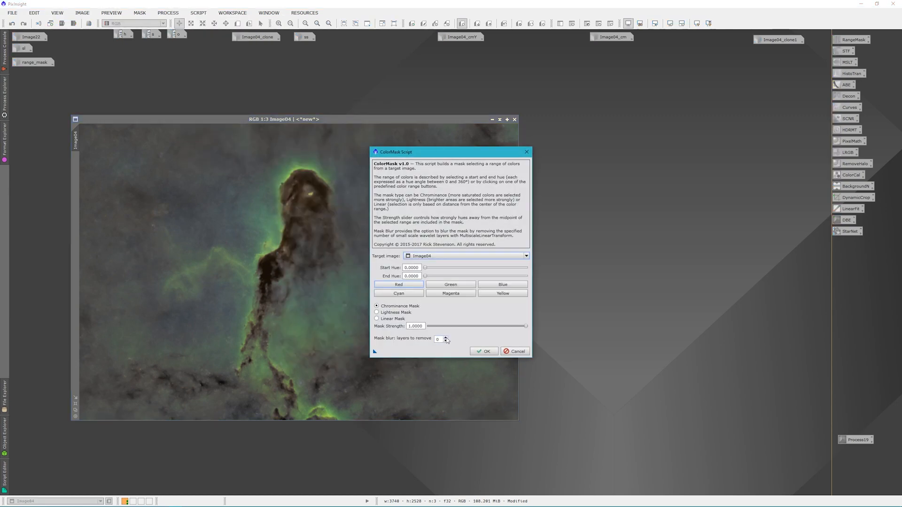
pyautogui.click(439, 338)
pyautogui.write('3')
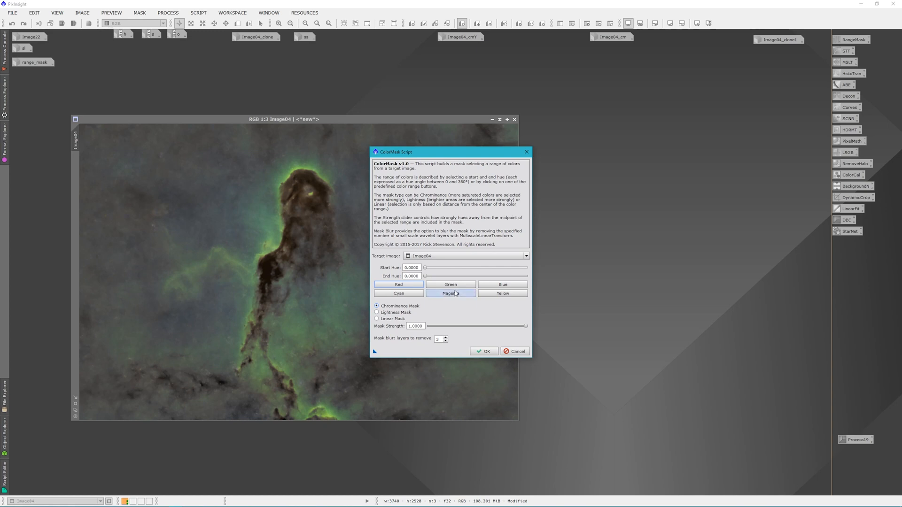
pyautogui.moveTo(450, 284)
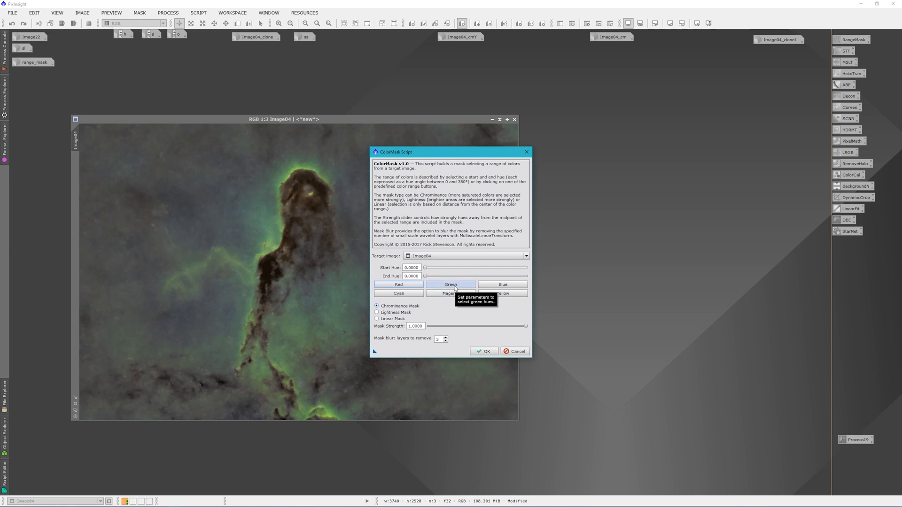
pyautogui.click(484, 351)
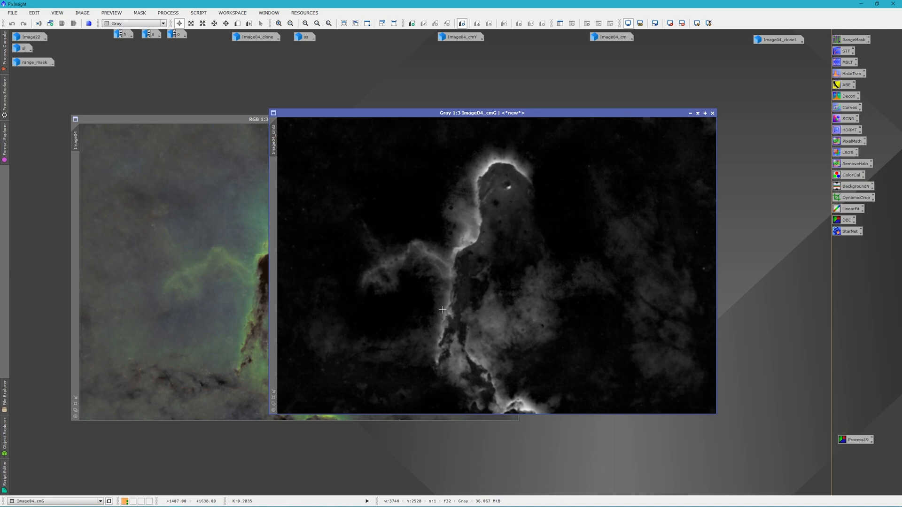
pyautogui.moveTo(485, 160)
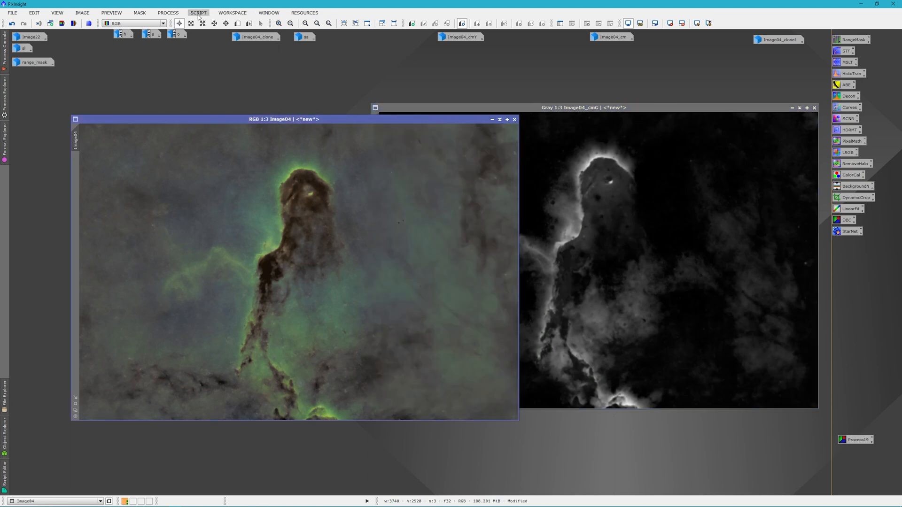
# Generate the yellow ColorMask Image04_cmY1 (hues 0–120) with 3 blur layers
pyautogui.click(197, 13)
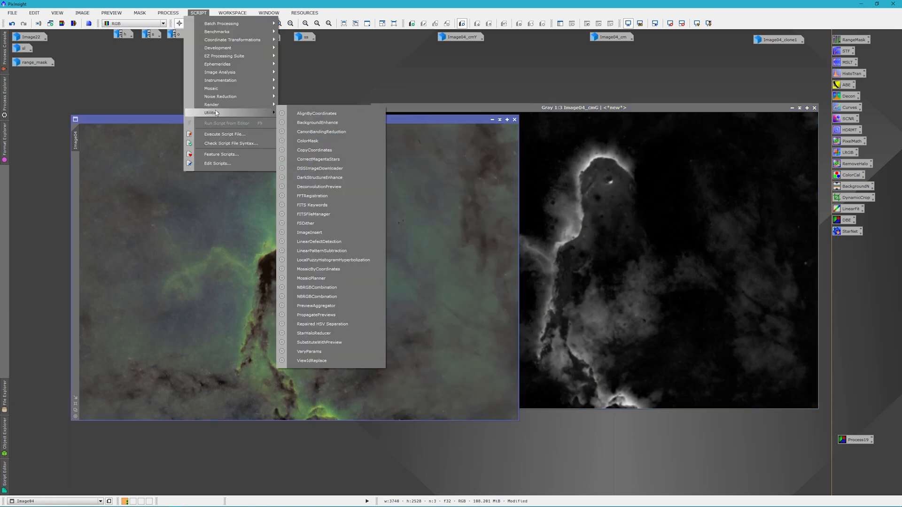
pyautogui.click(308, 141)
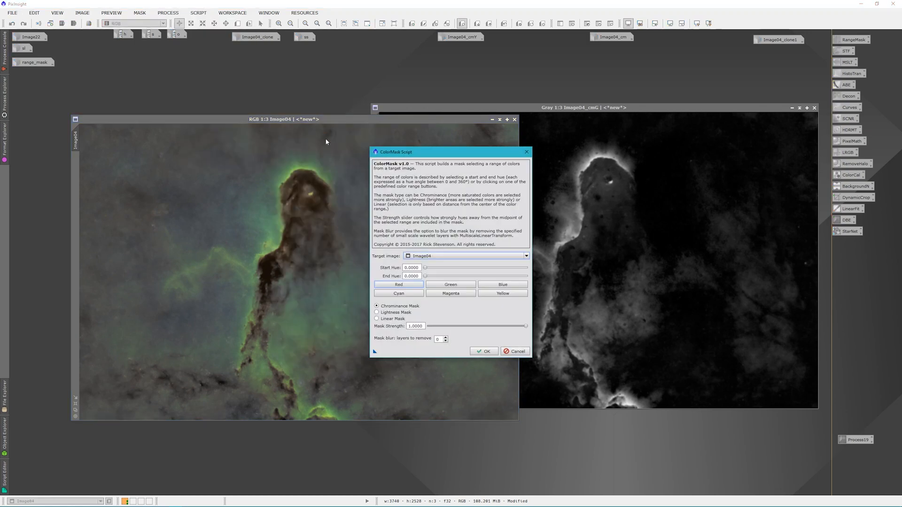
pyautogui.click(438, 339)
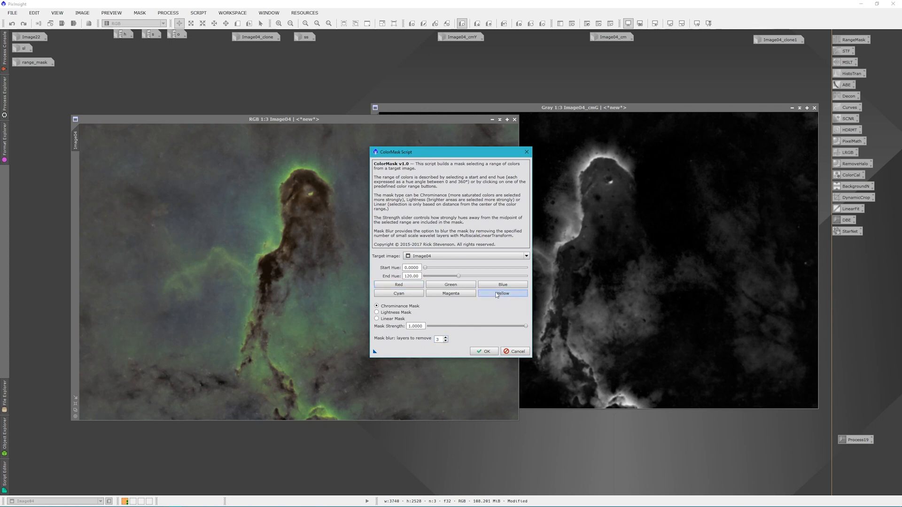
pyautogui.click(483, 351)
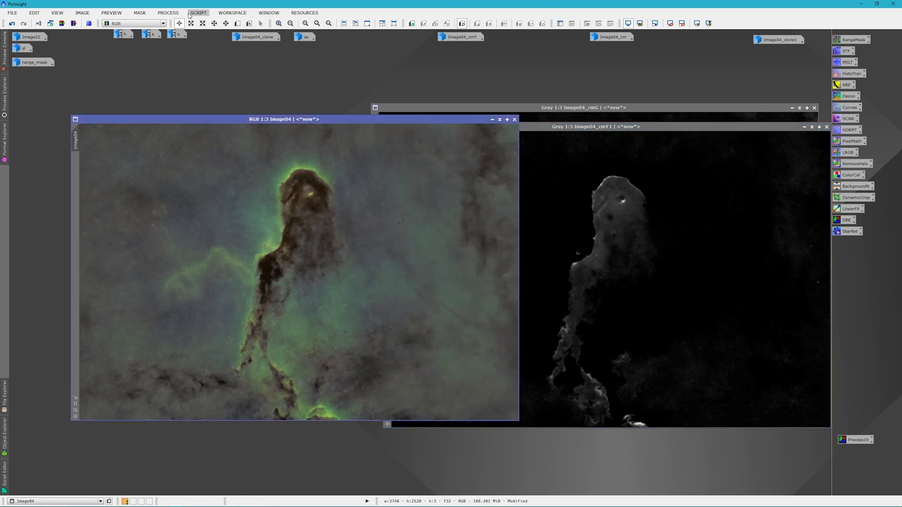
# Generate the blue ColorMask Image04_cmB (hues 180–300) and move its view aside
pyautogui.click(198, 12)
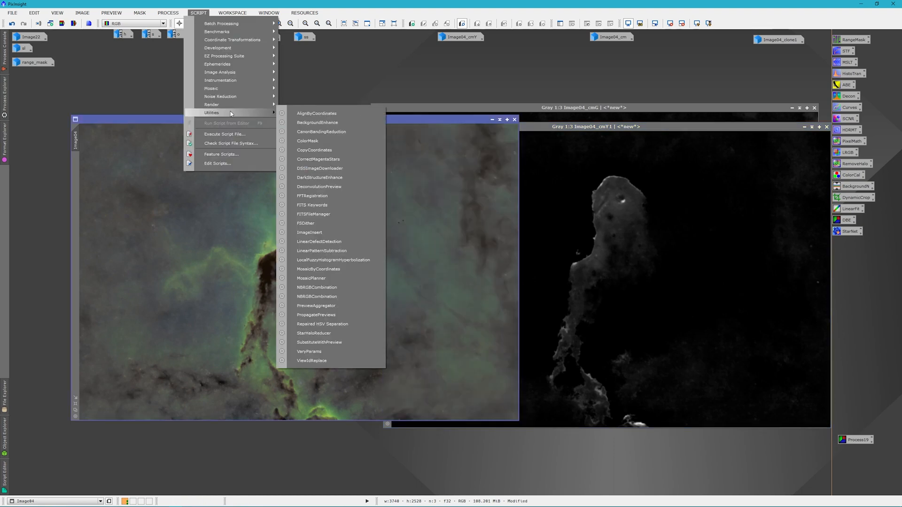
pyautogui.click(308, 141)
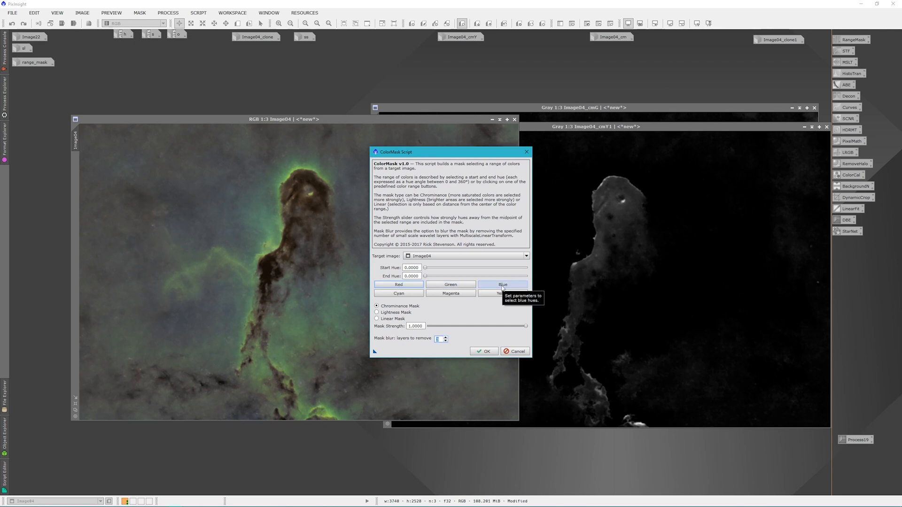
pyautogui.click(502, 284)
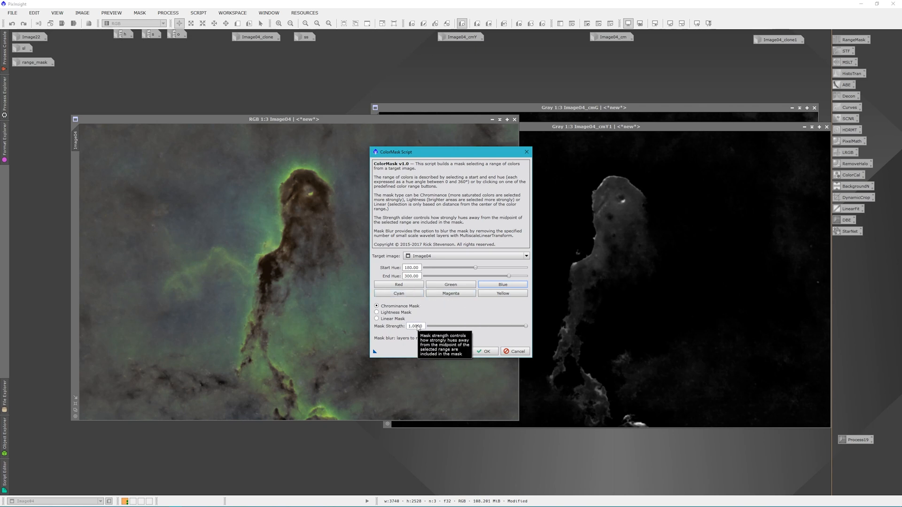
pyautogui.moveTo(260, 313)
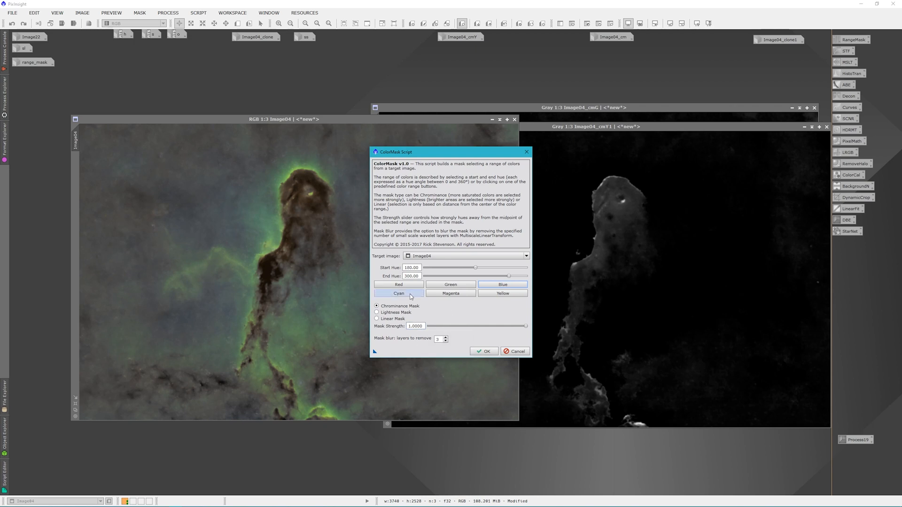
pyautogui.moveTo(398, 293)
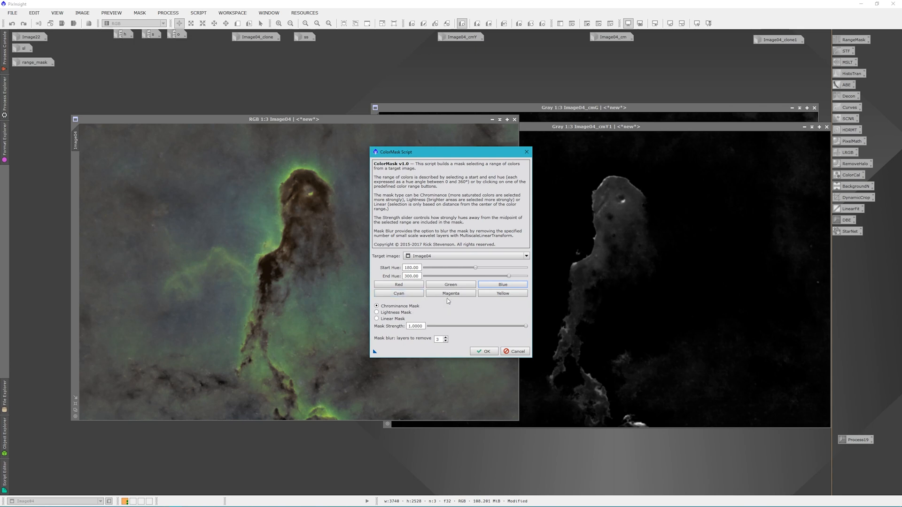
pyautogui.click(484, 352)
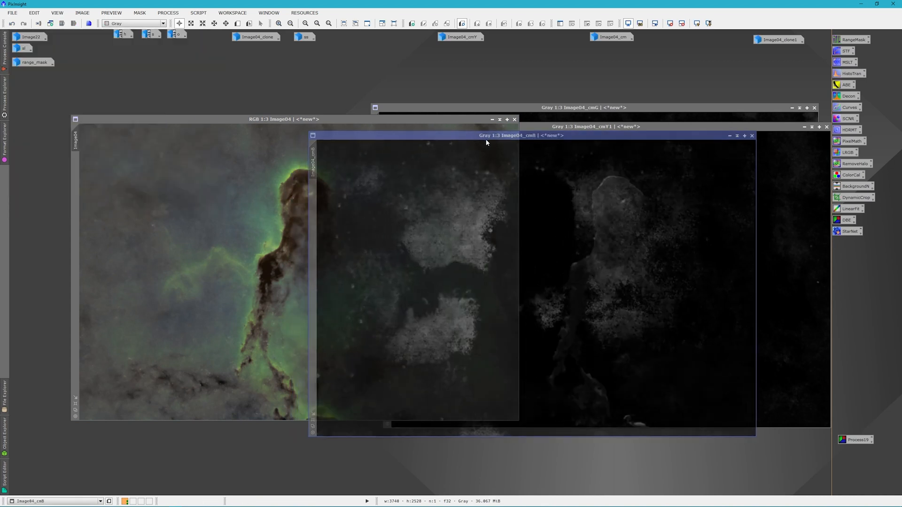
pyautogui.moveTo(486, 136); pyautogui.dragTo(562, 127)
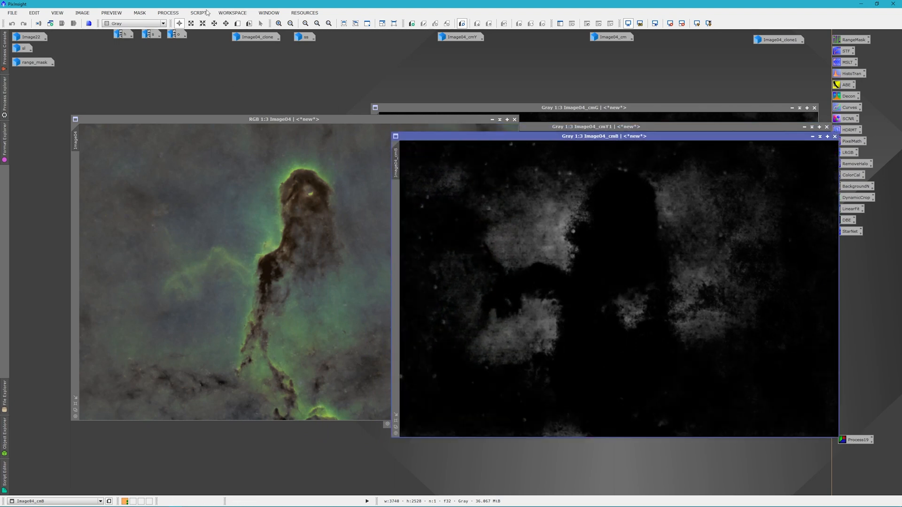
# Run a red ColorMask (hues 300–60), inspect the nearly empty result, and put it away
pyautogui.click(198, 12)
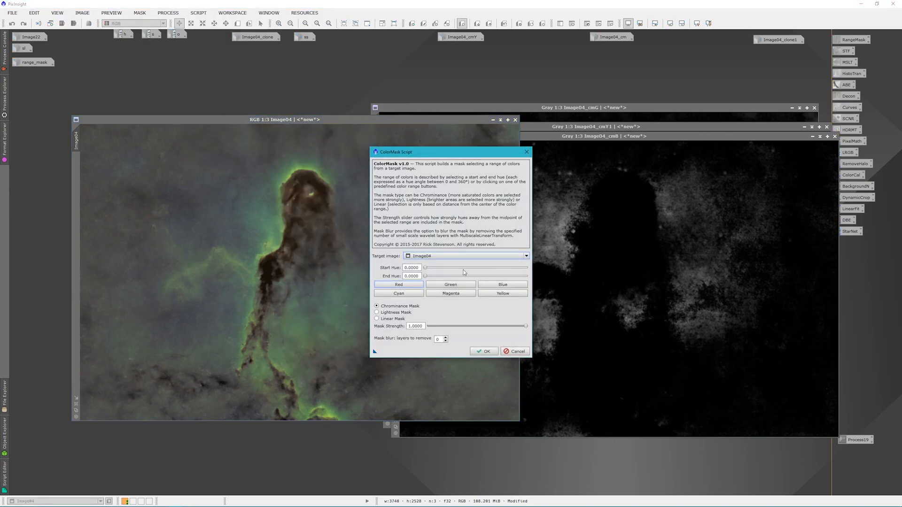
pyautogui.click(439, 338)
pyautogui.write('3')
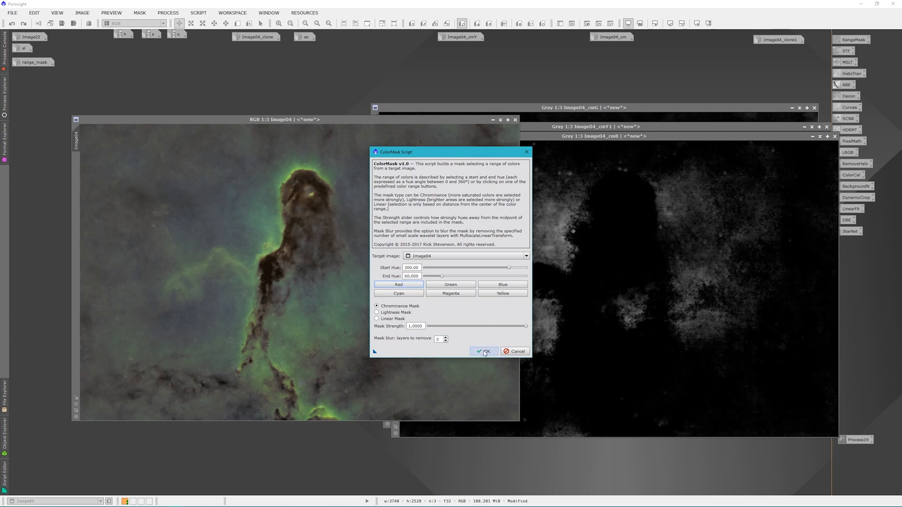
pyautogui.click(483, 351)
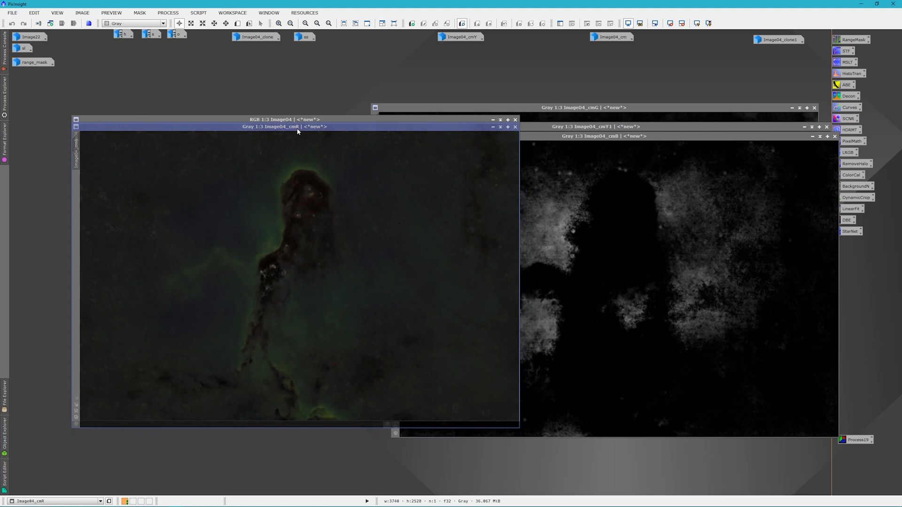
pyautogui.moveTo(298, 126); pyautogui.dragTo(403, 143)
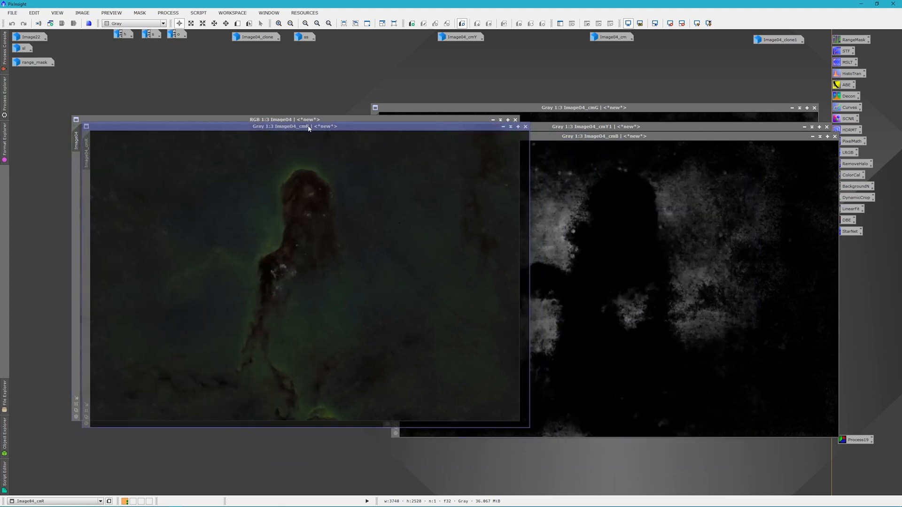
pyautogui.moveTo(296, 126); pyautogui.dragTo(492, 174)
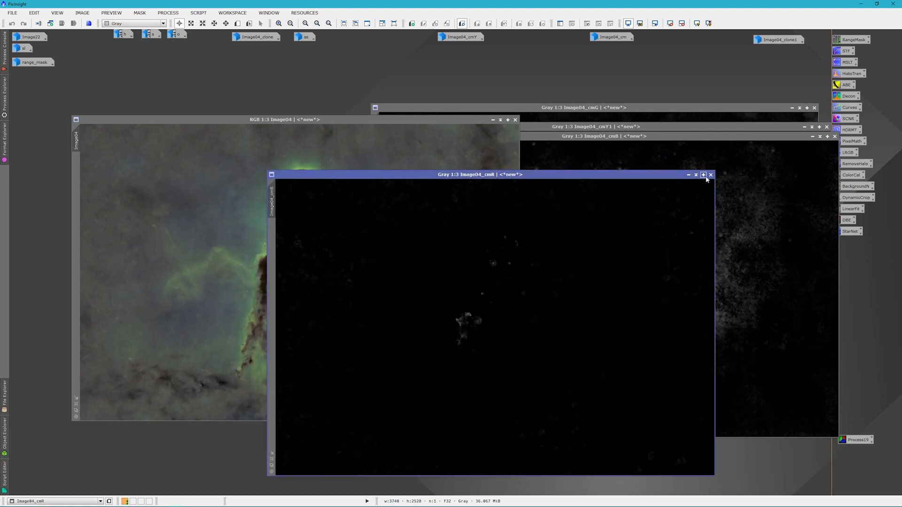
pyautogui.click(711, 174)
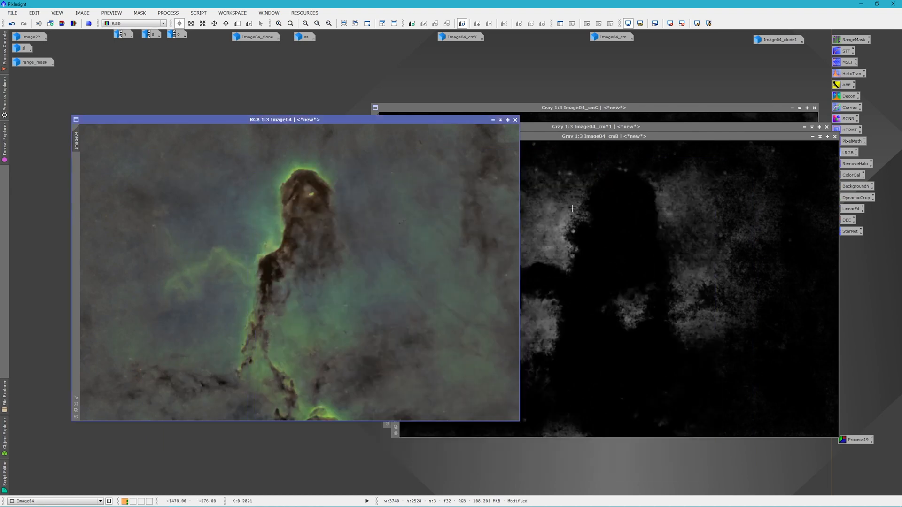
pyautogui.moveTo(594, 156)
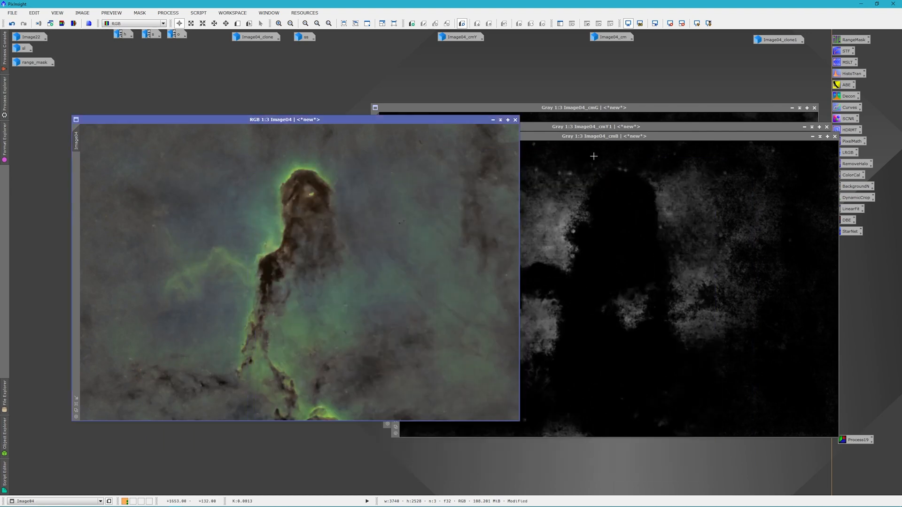
pyautogui.moveTo(613, 119)
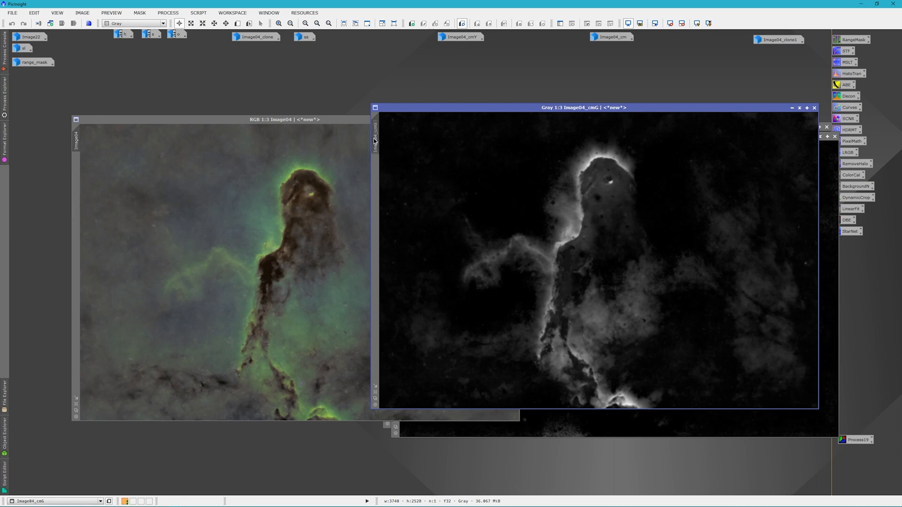
pyautogui.moveTo(597, 366)
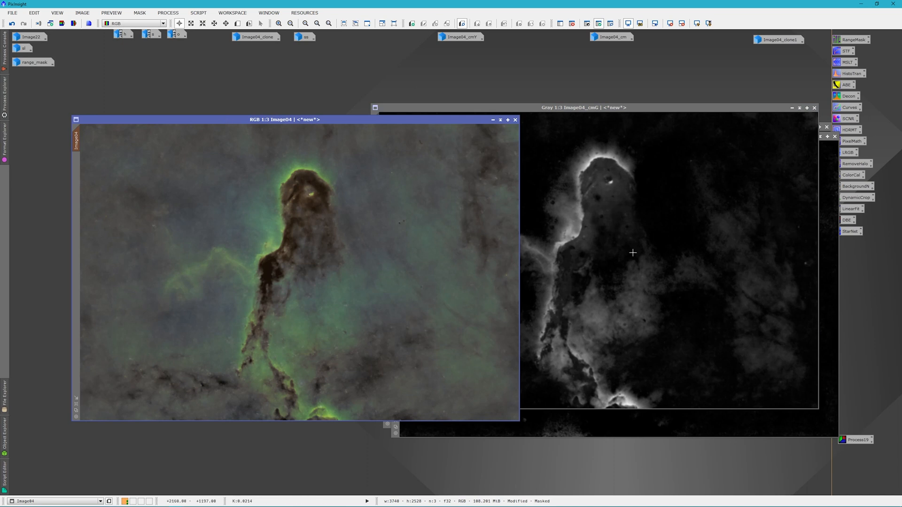
pyautogui.moveTo(653, 64)
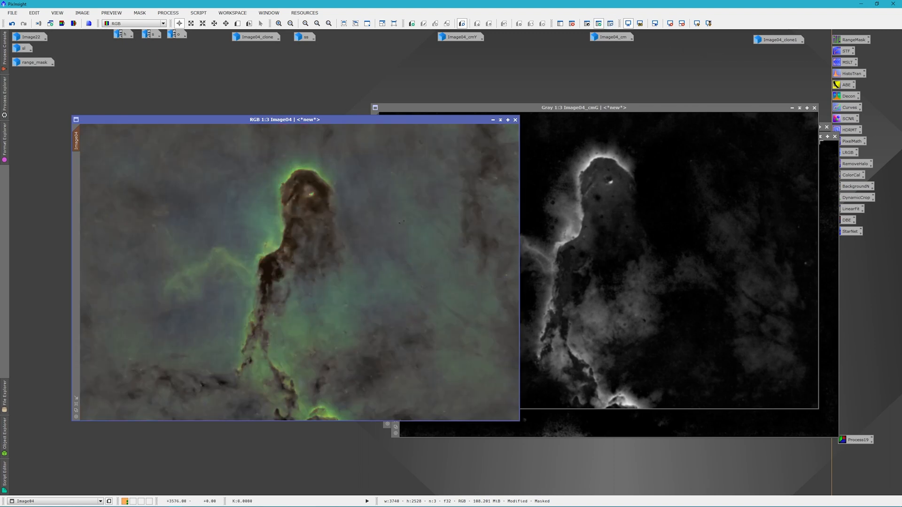
# Reset Curves and, in live preview, pull the green curve down to cut the green tint
pyautogui.click(850, 107)
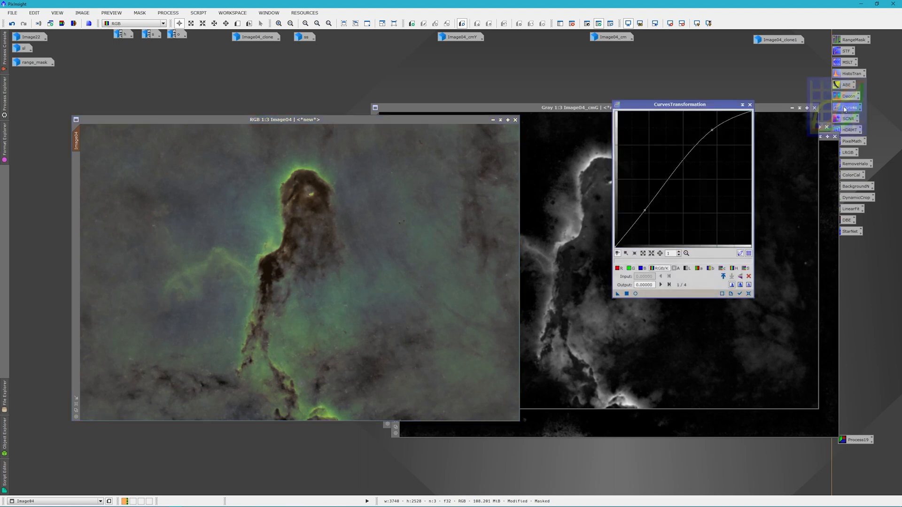
pyautogui.click(635, 293)
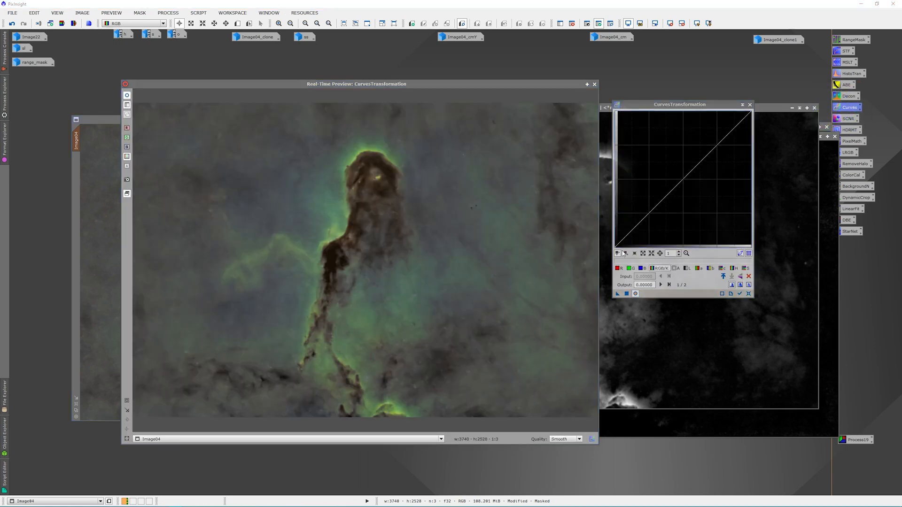
pyautogui.click(620, 268)
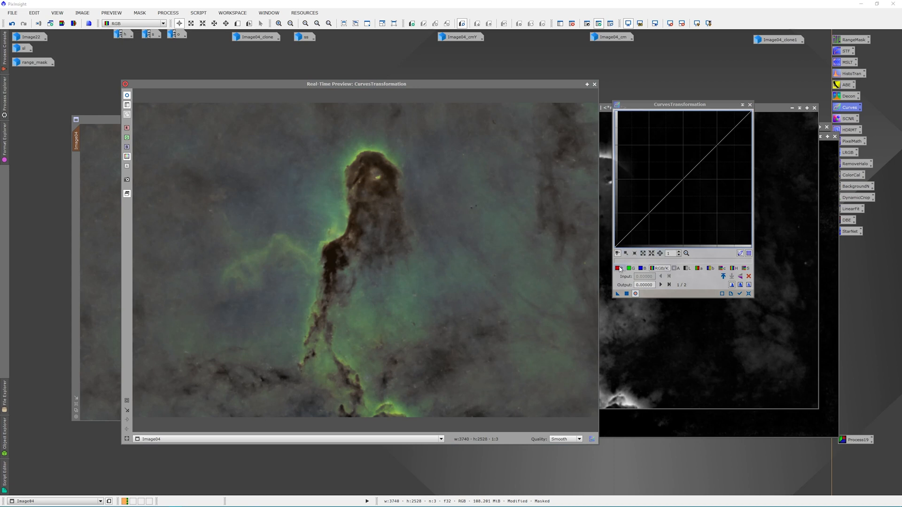
pyautogui.click(626, 268)
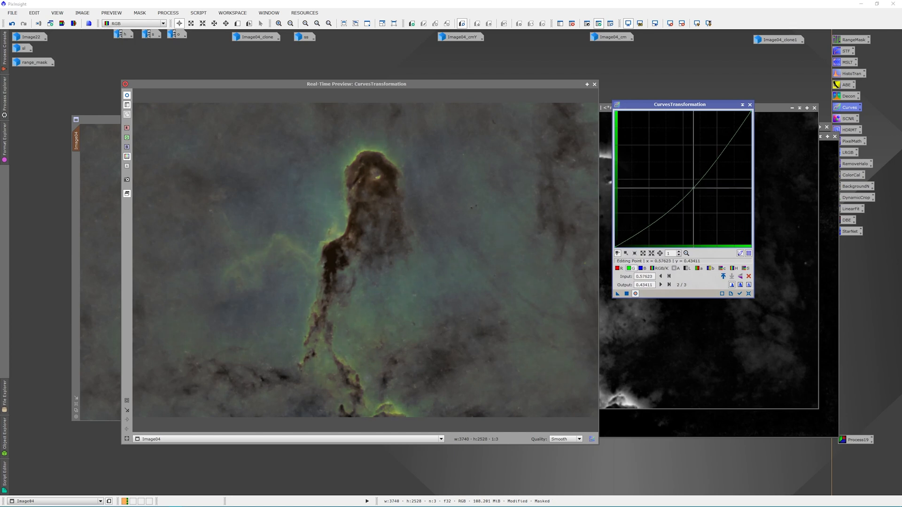
pyautogui.moveTo(687, 187); pyautogui.dragTo(697, 196)
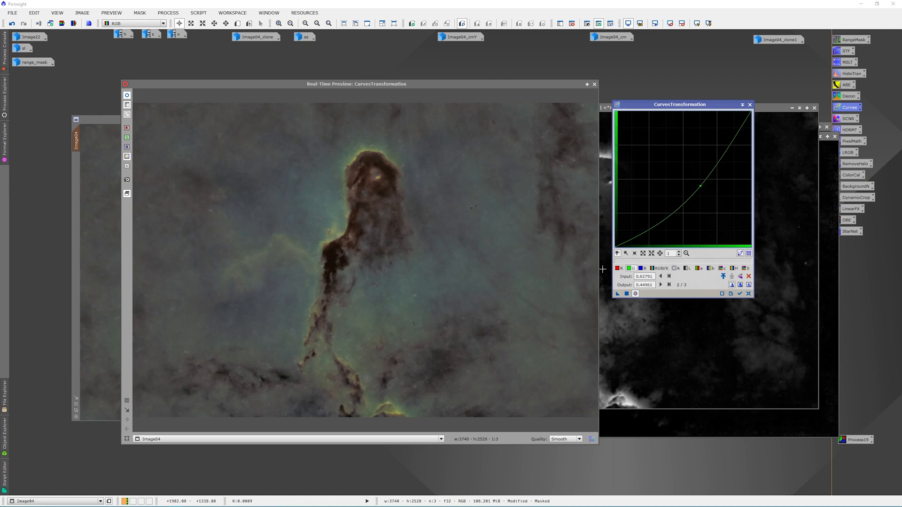
# Raise the red curve to add red to the masked nebula regions
pyautogui.click(621, 268)
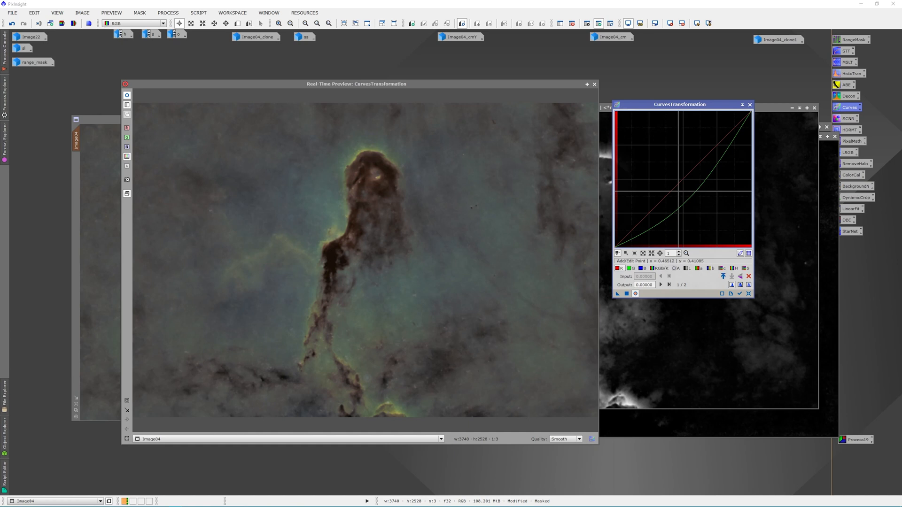
pyautogui.moveTo(682, 180)
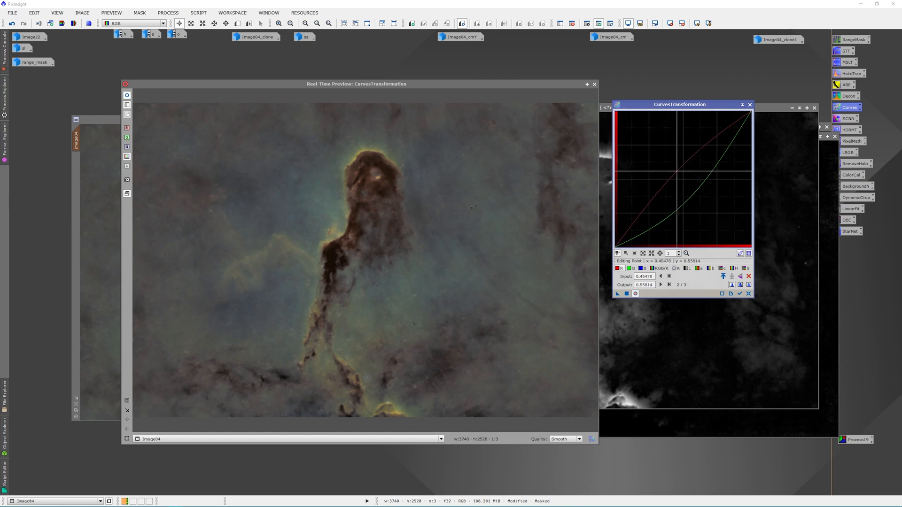
pyautogui.moveTo(682, 164); pyautogui.dragTo(674, 170)
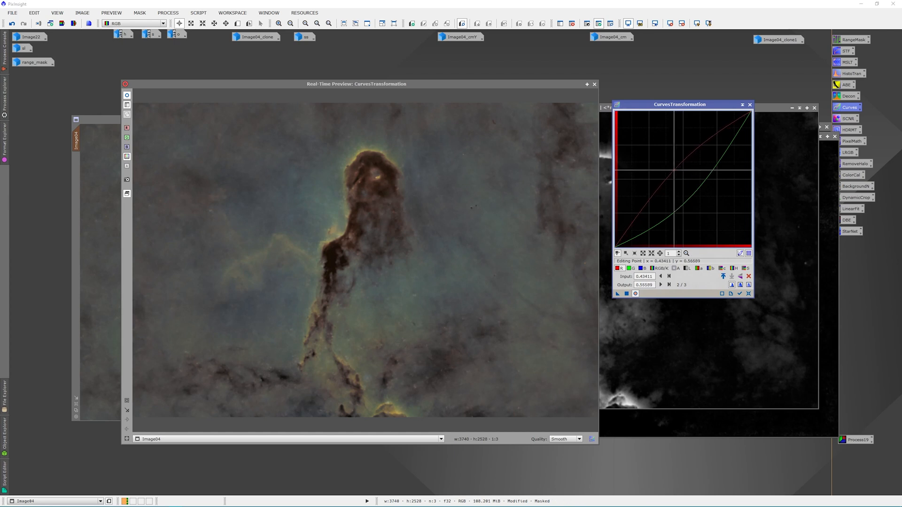
pyautogui.moveTo(671, 172); pyautogui.dragTo(679, 176)
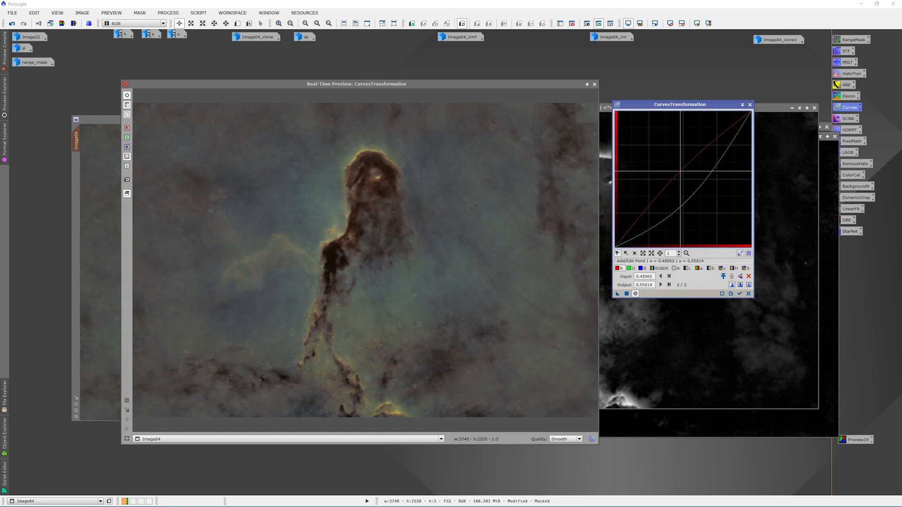
# Add a point to the combined RGB/K curve and lift it to brighten the masked regions
pyautogui.click(659, 269)
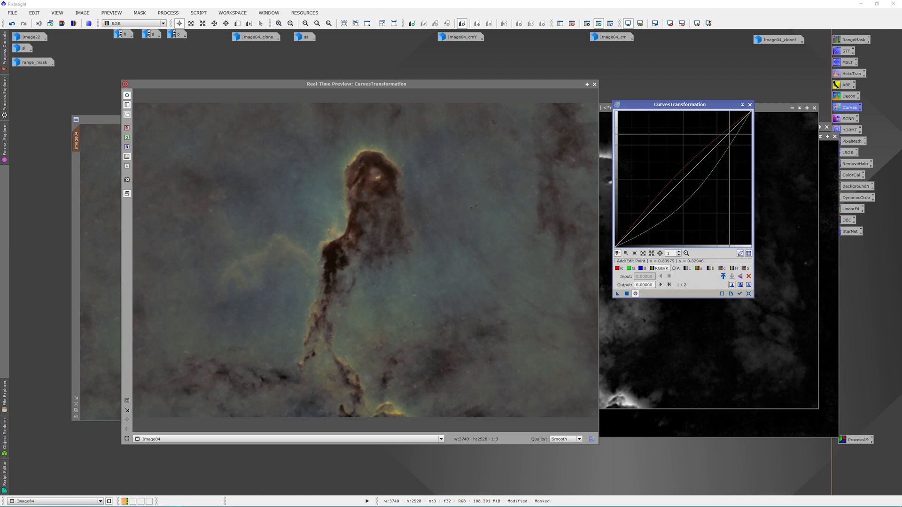
pyautogui.click(713, 132)
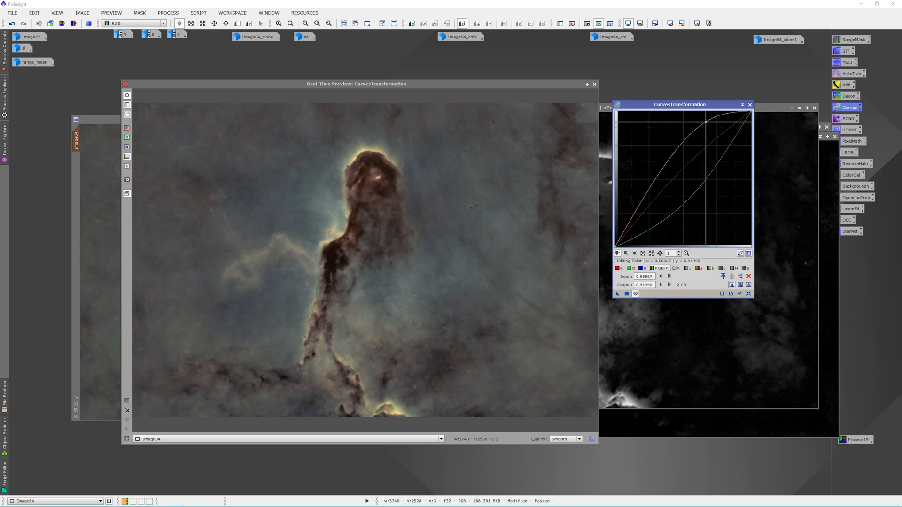
pyautogui.moveTo(699, 123); pyautogui.dragTo(715, 137)
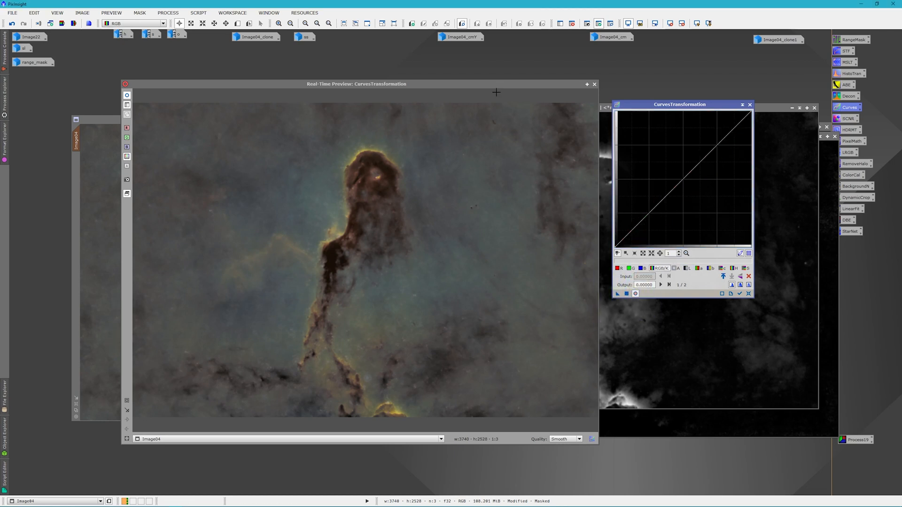
pyautogui.moveTo(348, 331)
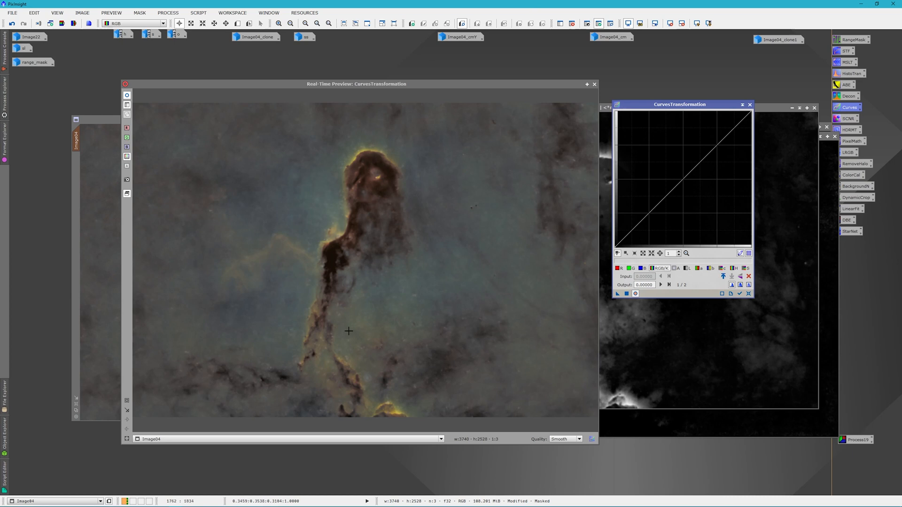
pyautogui.moveTo(501, 98)
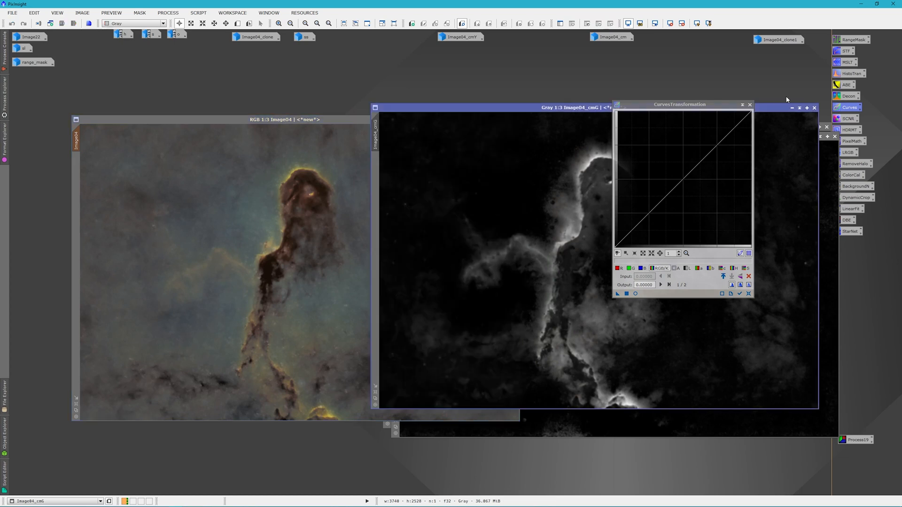
pyautogui.moveTo(792, 108)
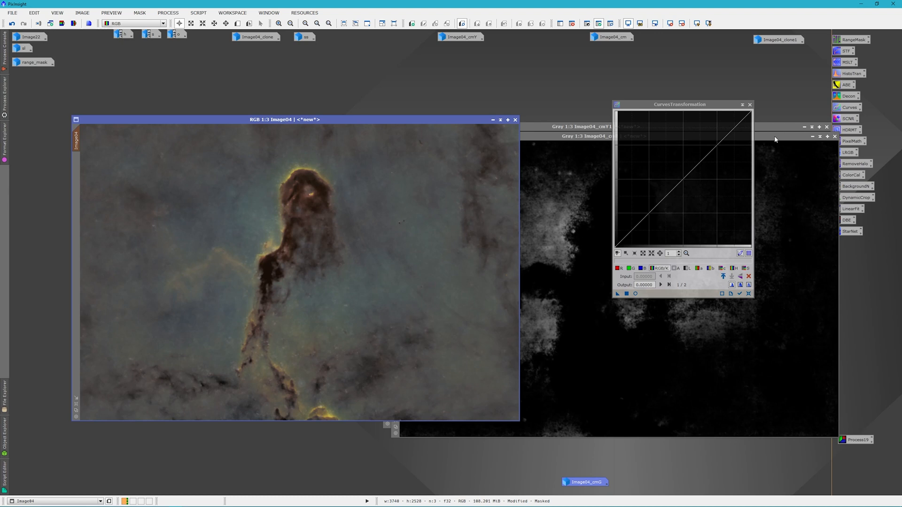
pyautogui.moveTo(774, 128)
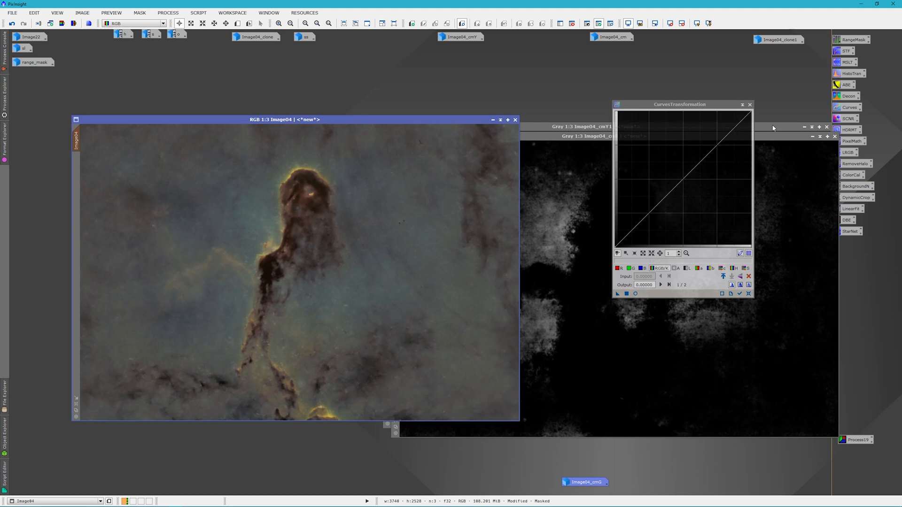
# Move the Curves panel aside and reposition the Image04_cmY mask view
pyautogui.moveTo(682, 104); pyautogui.dragTo(743, 107)
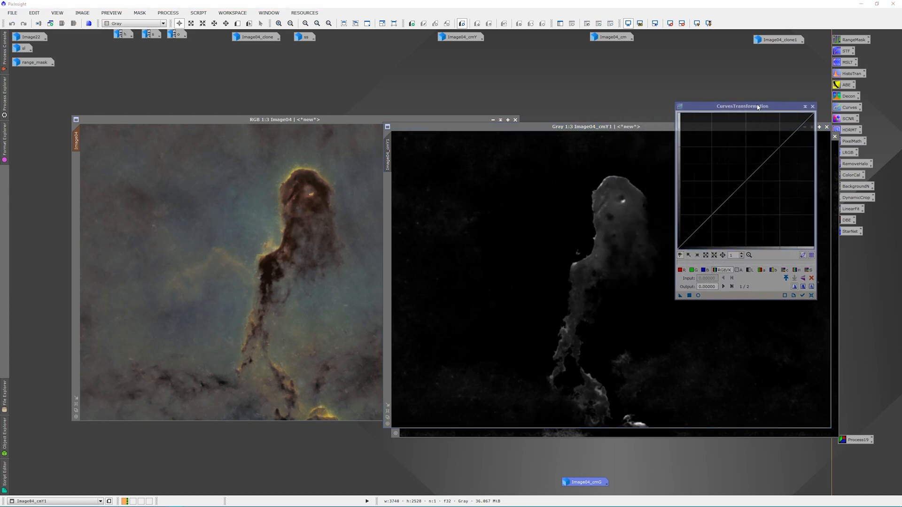
pyautogui.moveTo(597, 127); pyautogui.dragTo(524, 141)
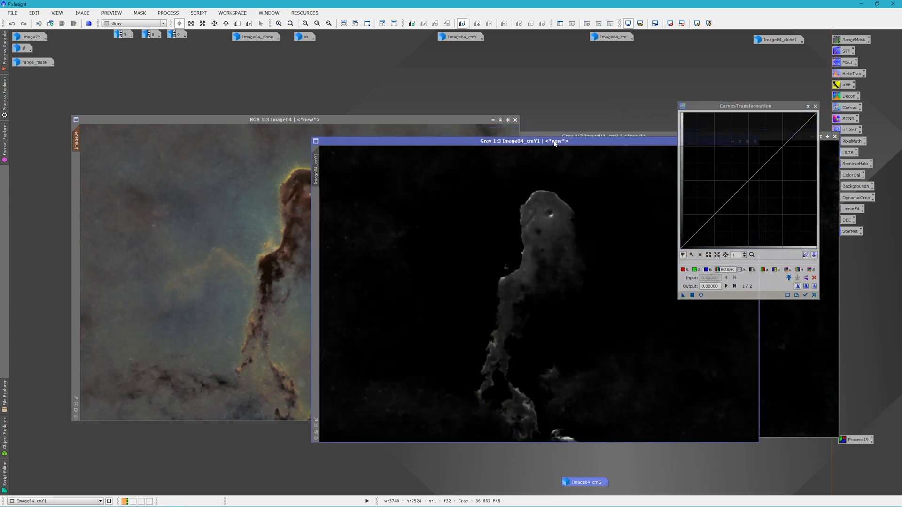
pyautogui.moveTo(551, 259)
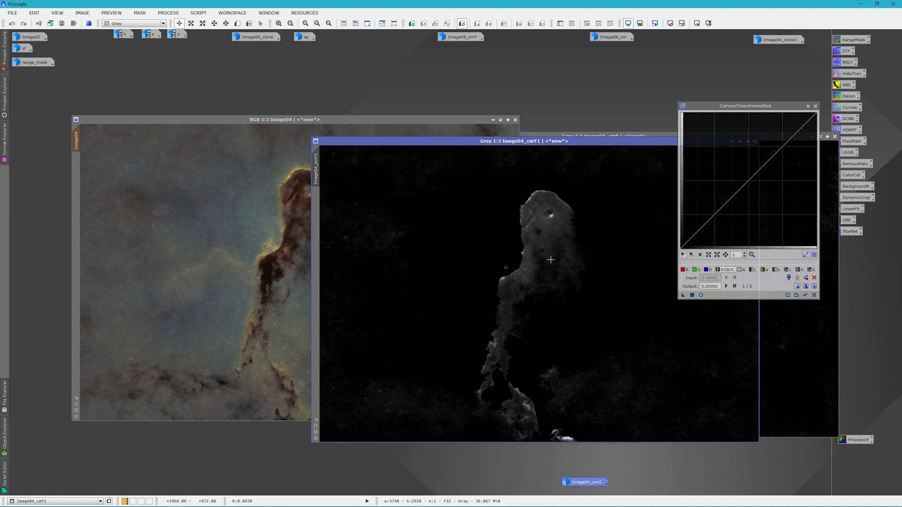
pyautogui.moveTo(522, 215)
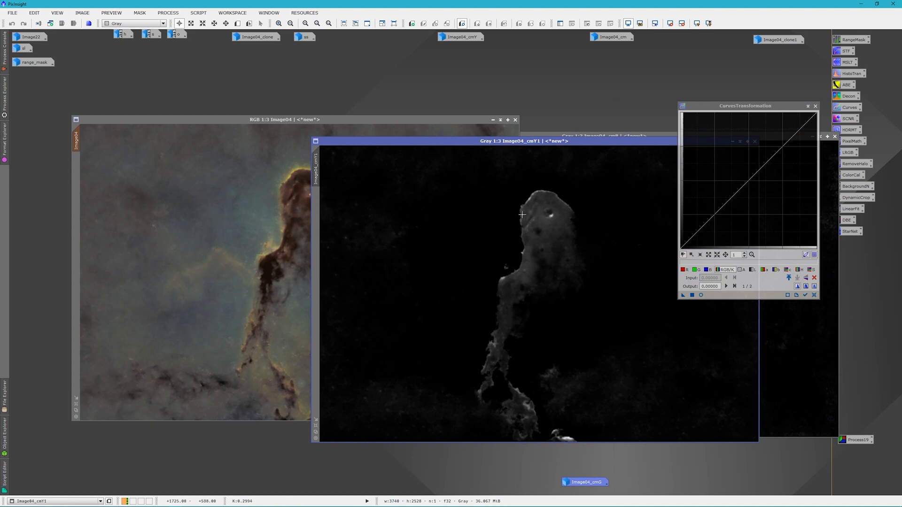
pyautogui.moveTo(530, 188)
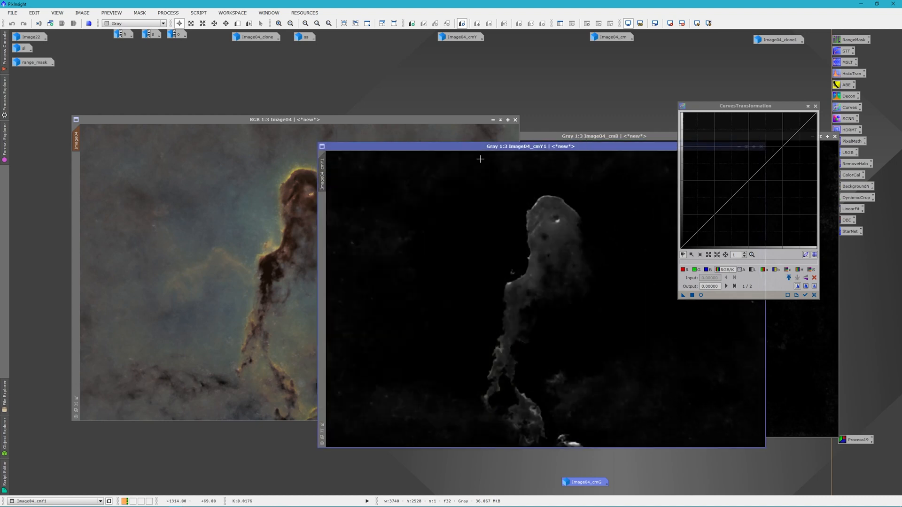
pyautogui.moveTo(433, 223)
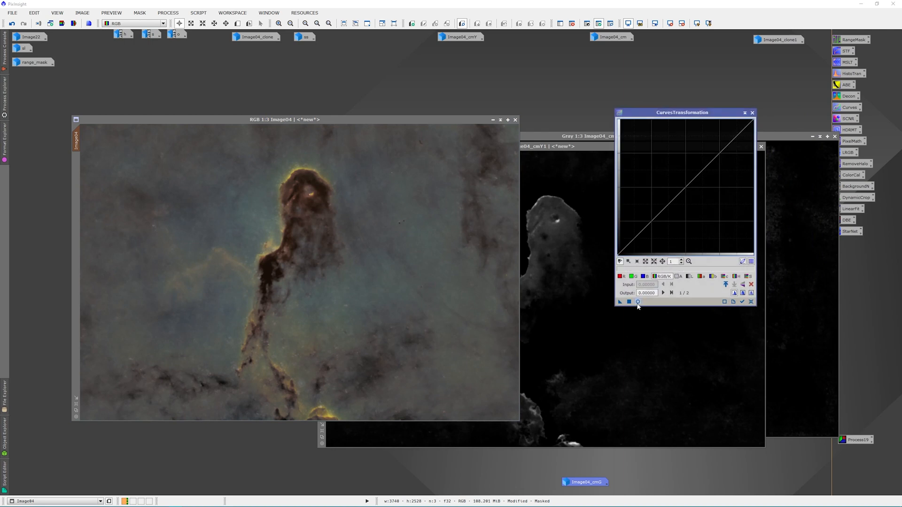
# In live preview, raise the red curve and slightly adjust the combined curve point
pyautogui.click(637, 302)
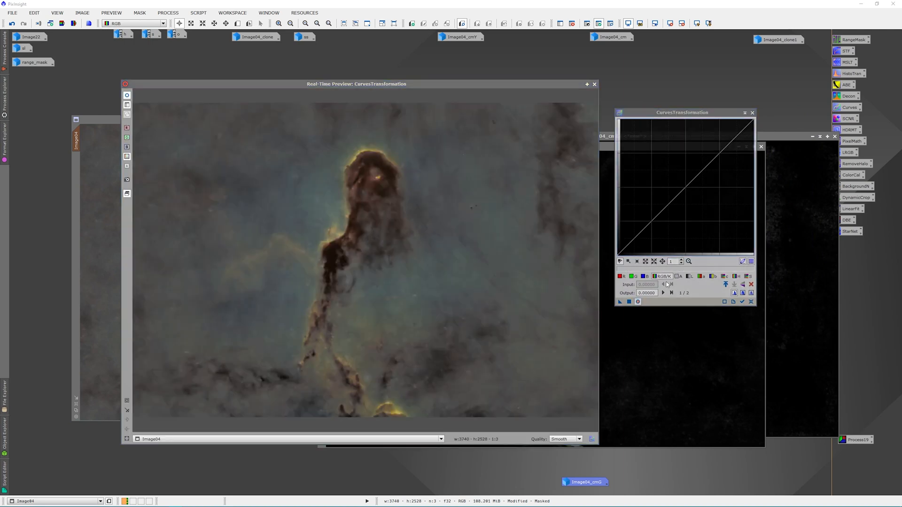
pyautogui.click(642, 276)
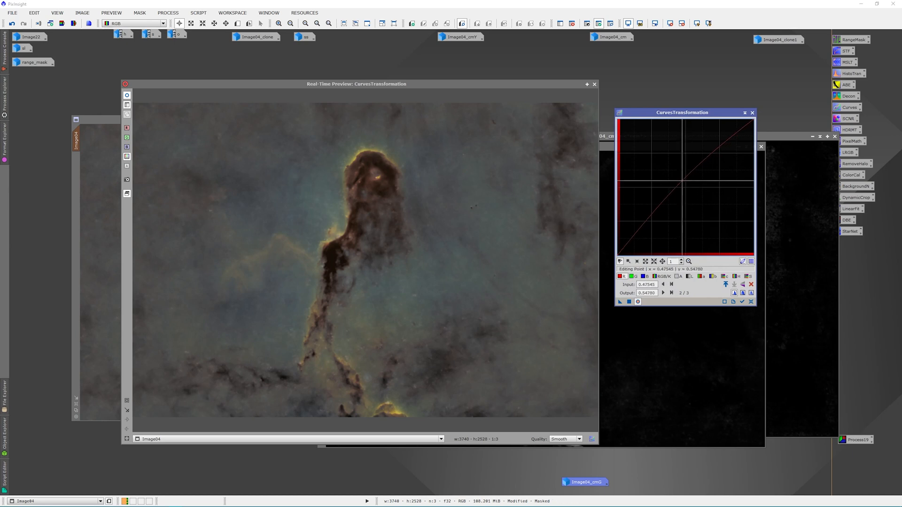
pyautogui.moveTo(684, 185); pyautogui.dragTo(677, 174)
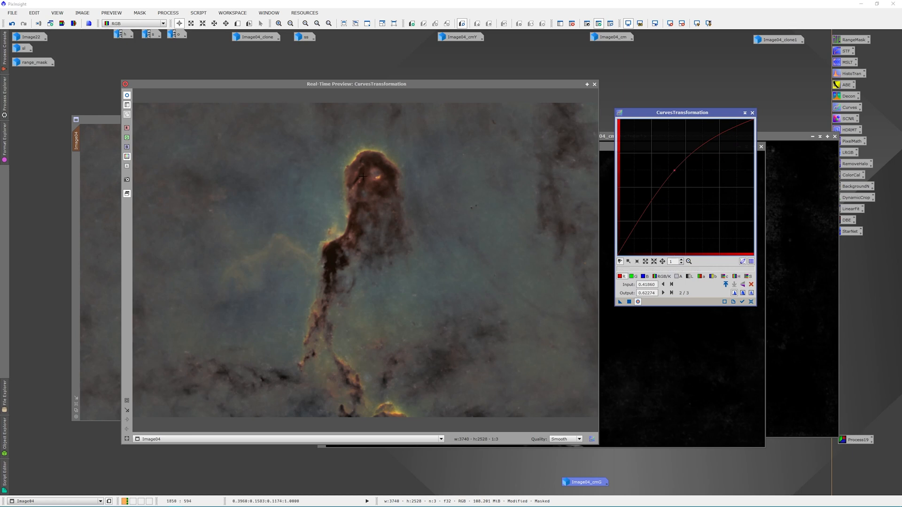
pyautogui.moveTo(327, 243)
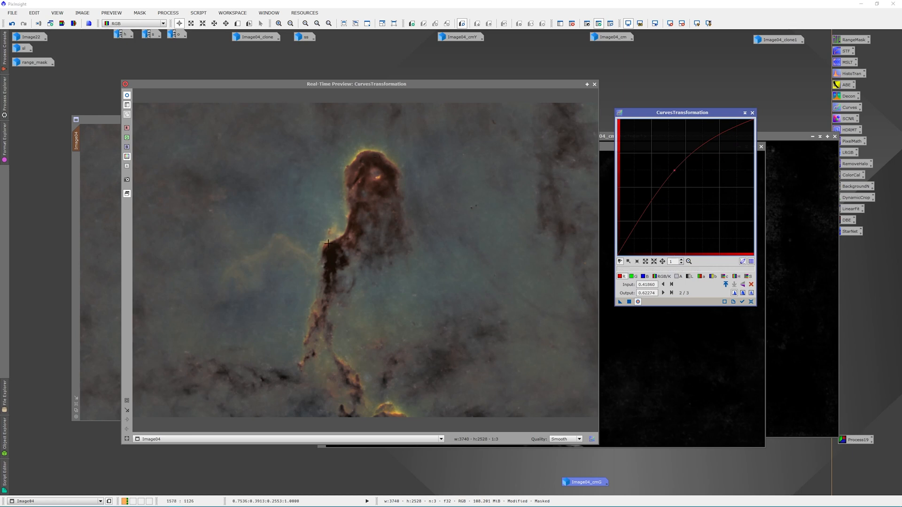
pyautogui.moveTo(347, 331)
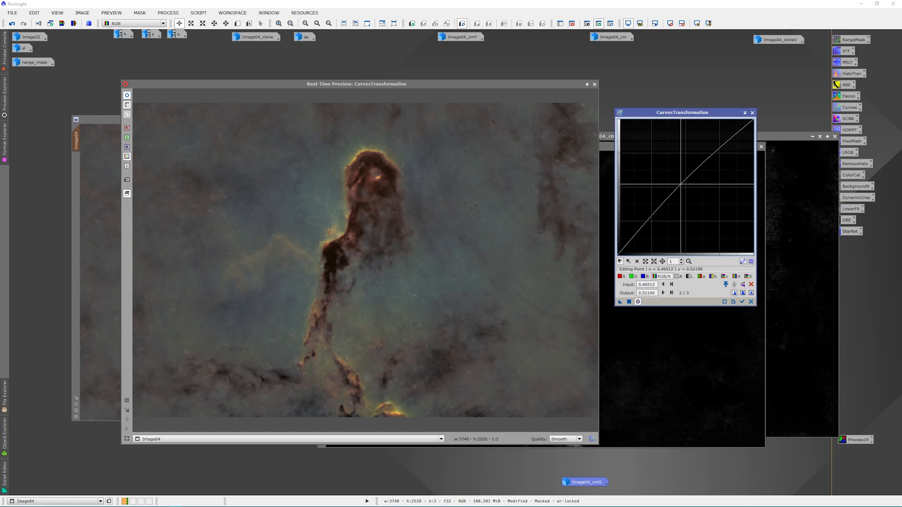
pyautogui.moveTo(682, 187); pyautogui.dragTo(686, 181)
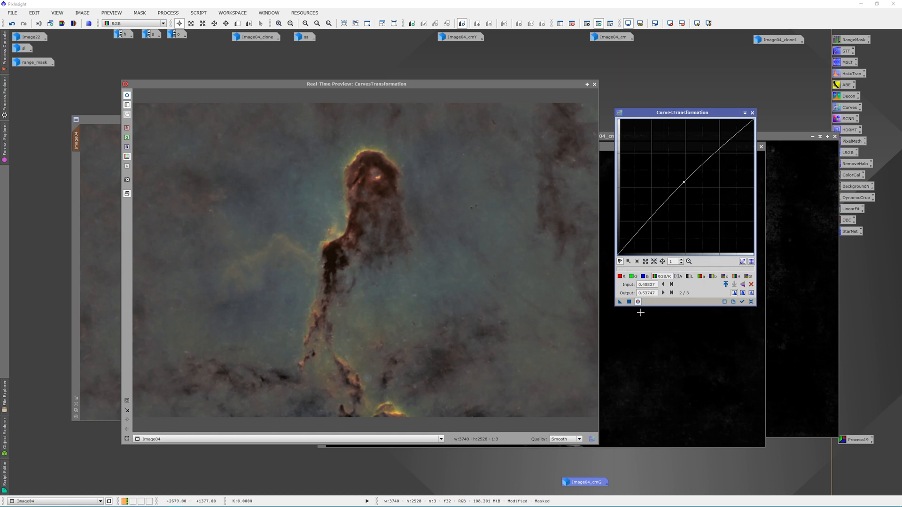
pyautogui.moveTo(628, 302)
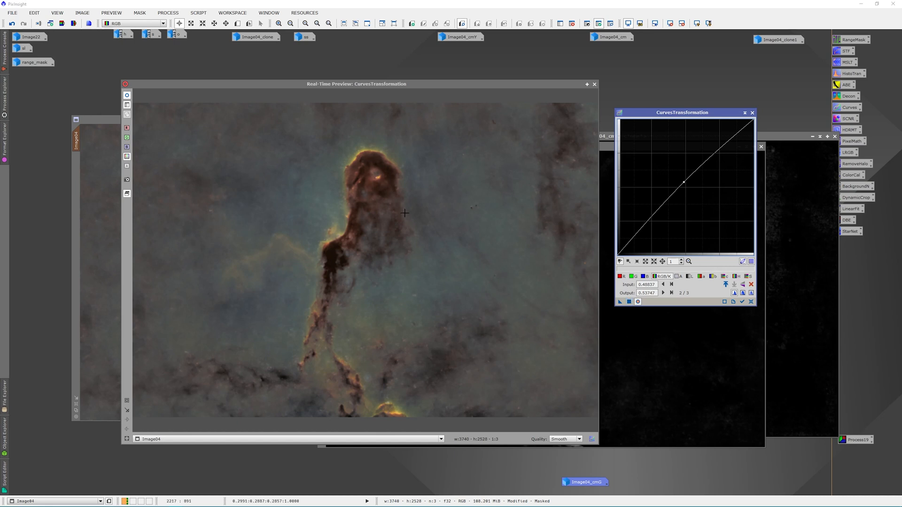
pyautogui.moveTo(533, 256)
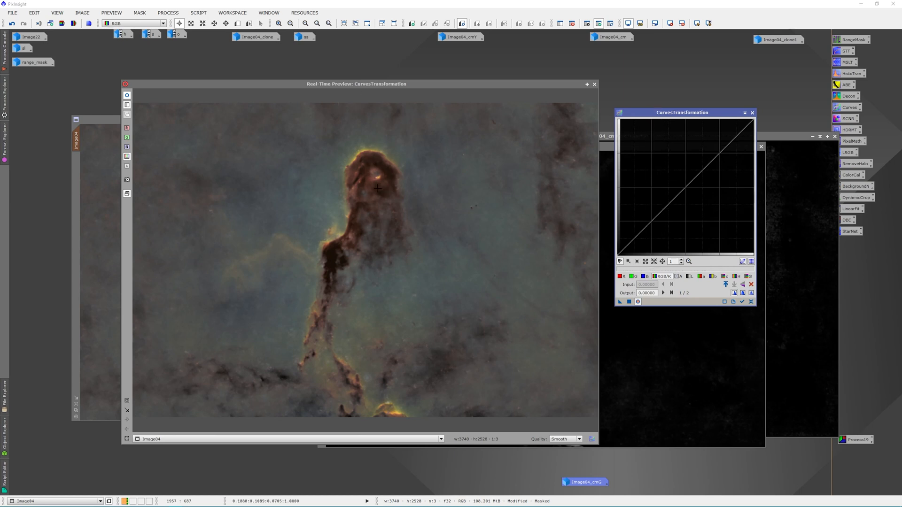
pyautogui.moveTo(770, 281)
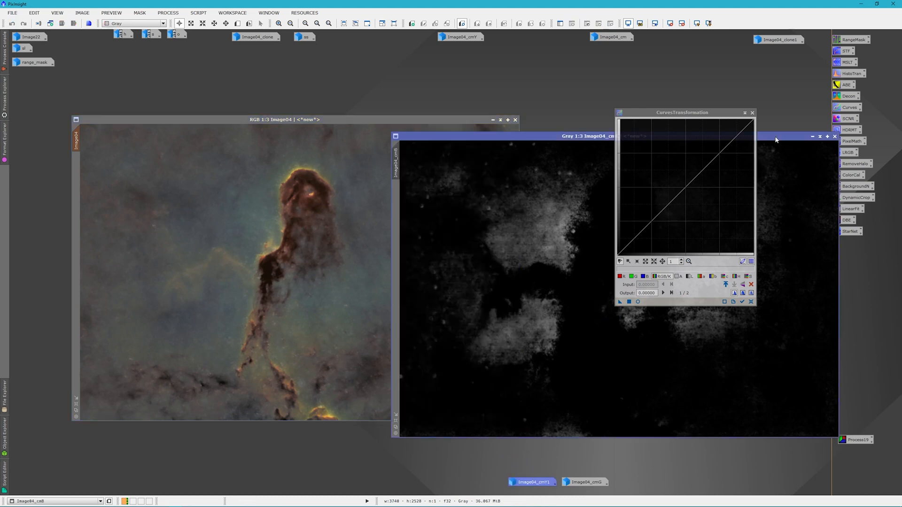
pyautogui.moveTo(397, 163)
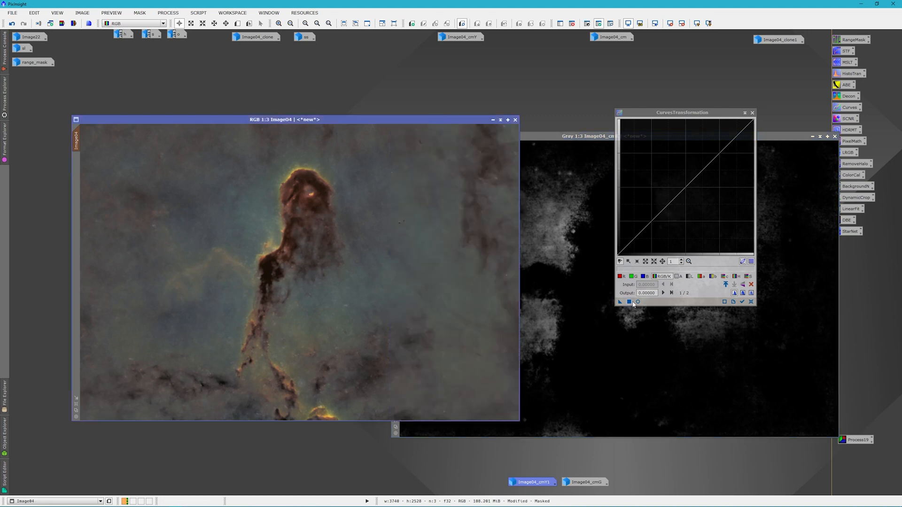
pyautogui.moveTo(638, 303)
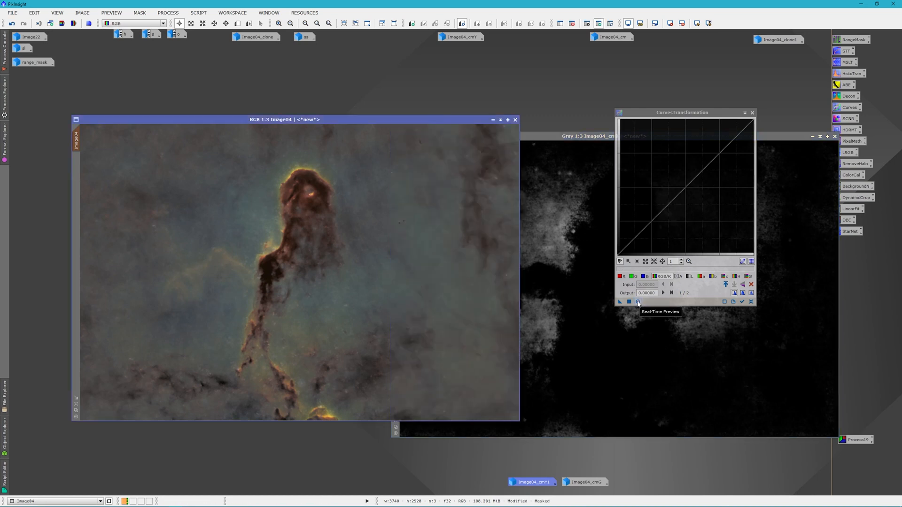
# Preview a moderate blue-curve boost and apply it to Image04
pyautogui.click(637, 301)
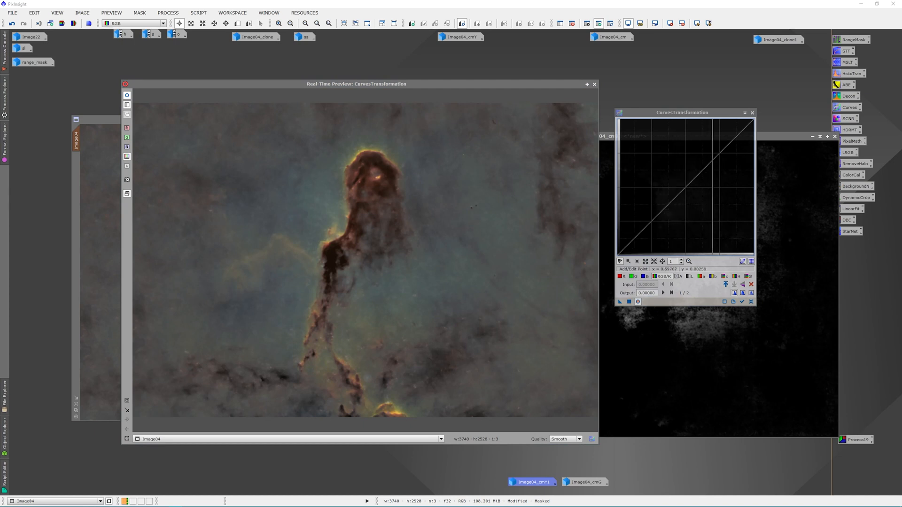
pyautogui.click(647, 276)
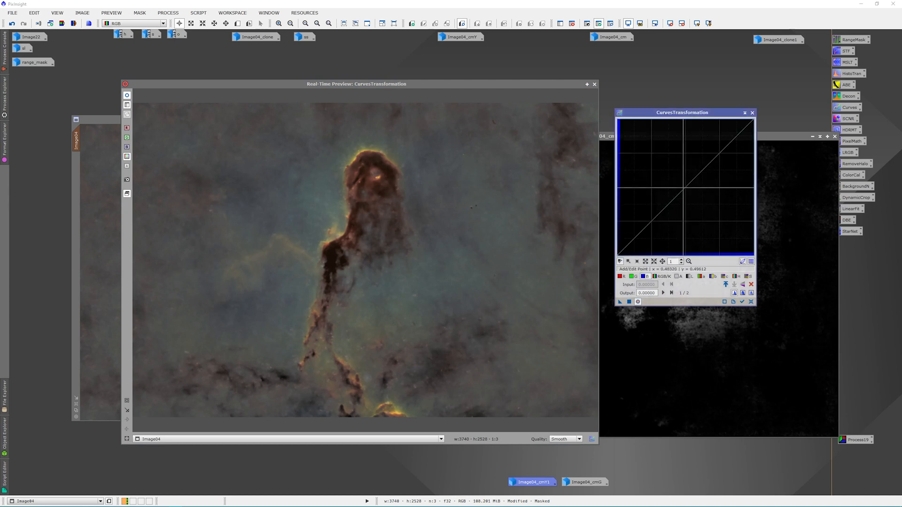
pyautogui.click(684, 182)
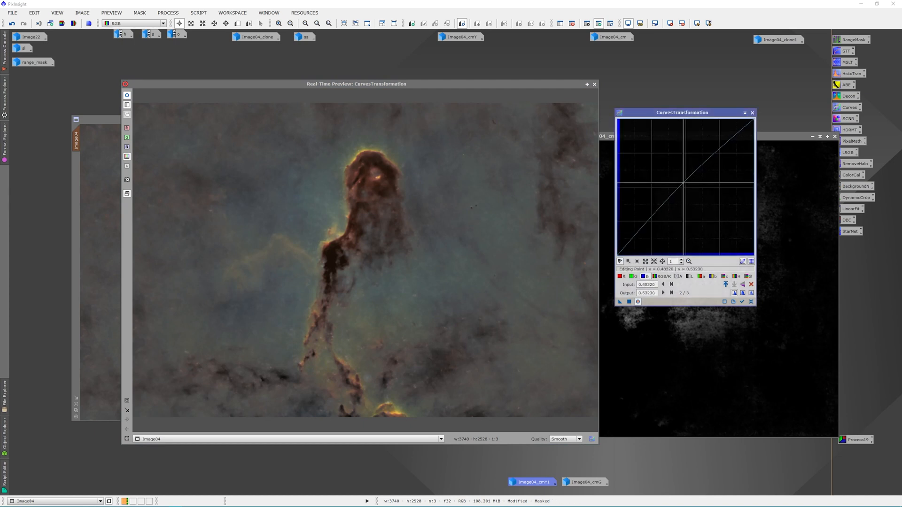
pyautogui.moveTo(693, 184); pyautogui.dragTo(676, 166)
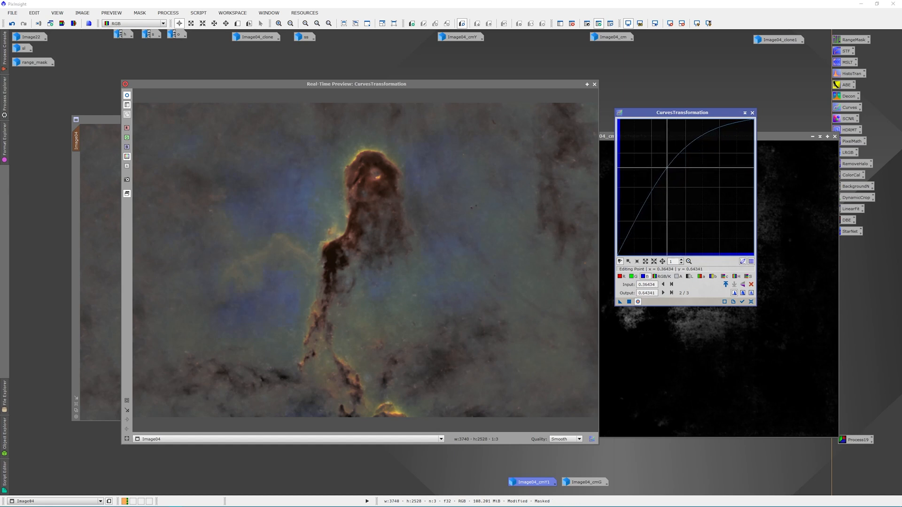
pyautogui.moveTo(667, 167); pyautogui.dragTo(676, 167)
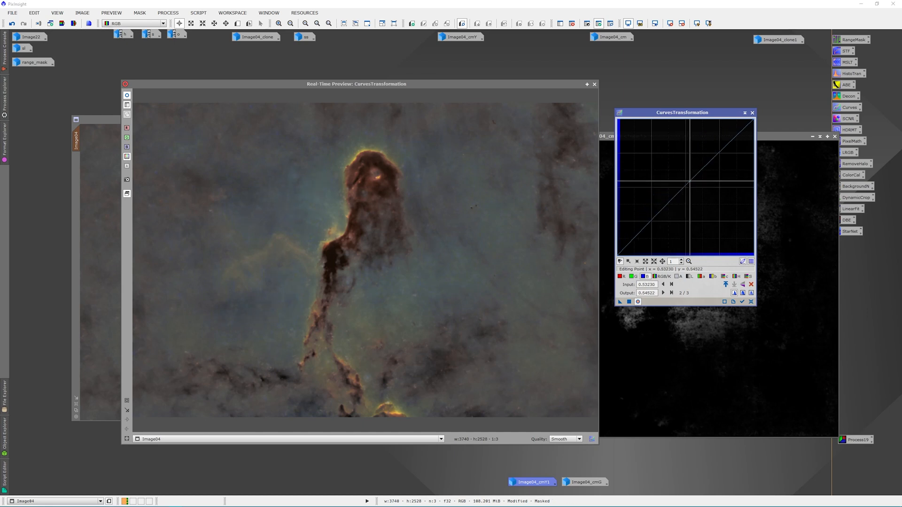
pyautogui.moveTo(686, 189); pyautogui.dragTo(668, 167)
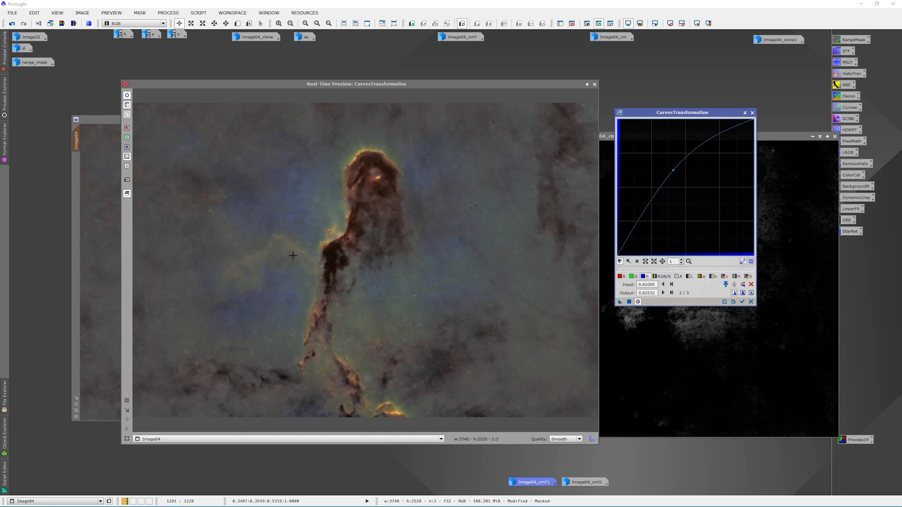
pyautogui.moveTo(280, 254)
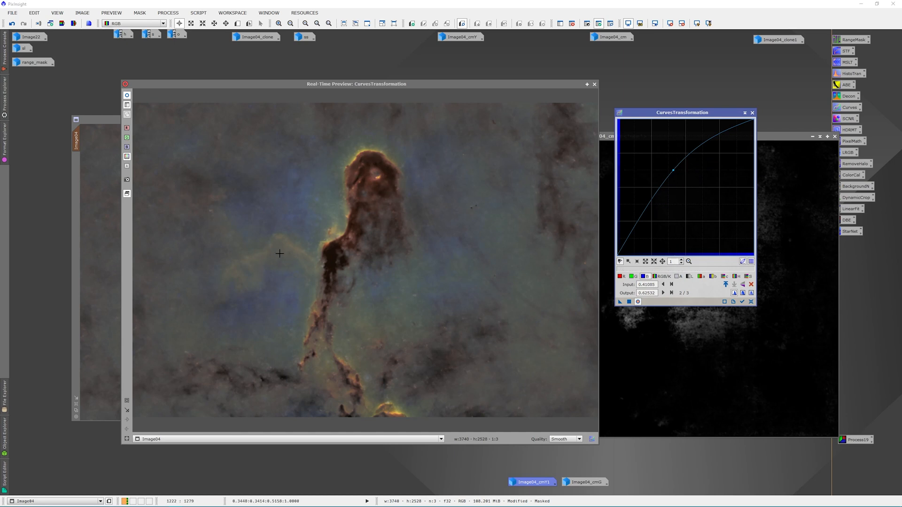
pyautogui.moveTo(422, 147)
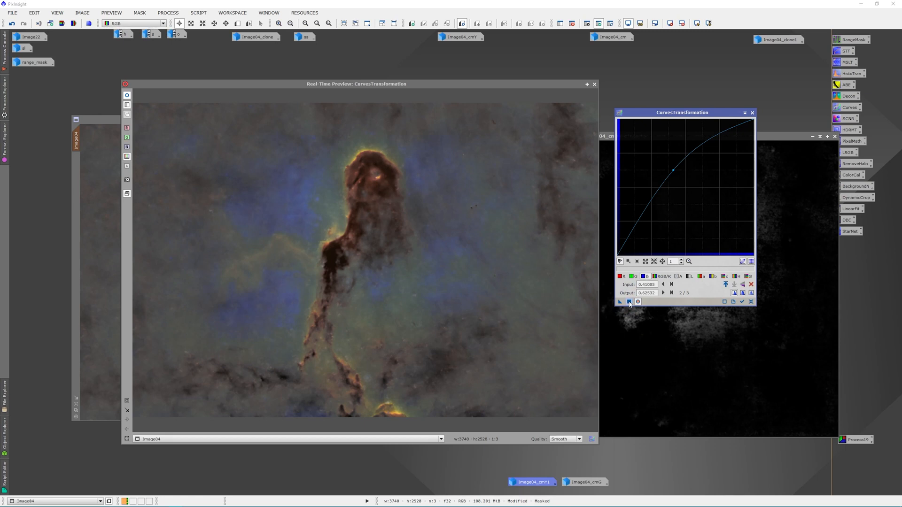
pyautogui.click(629, 302)
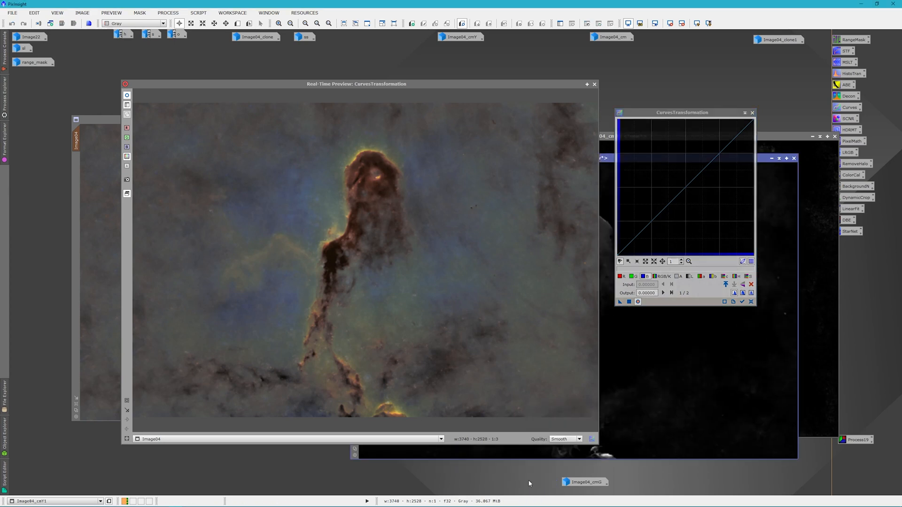
pyautogui.moveTo(622, 87)
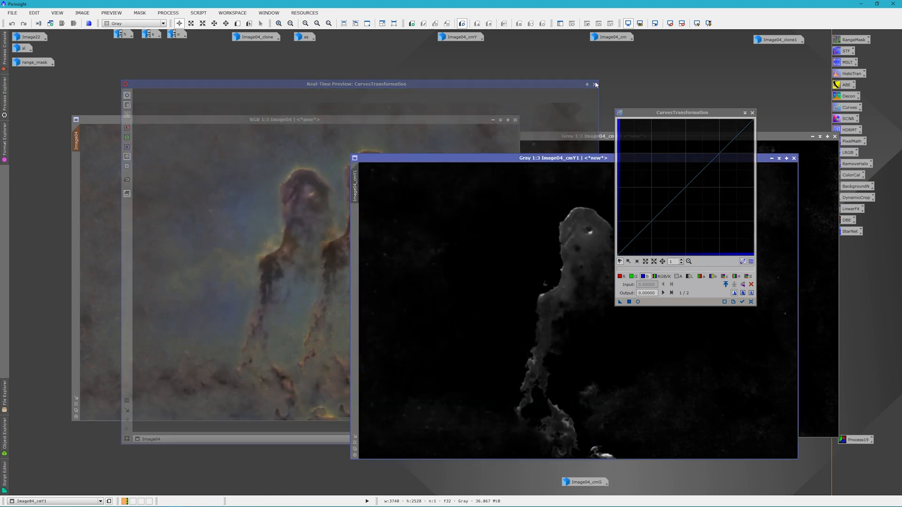
# Close the live preview and fine-tune the blue curve point
pyautogui.click(595, 84)
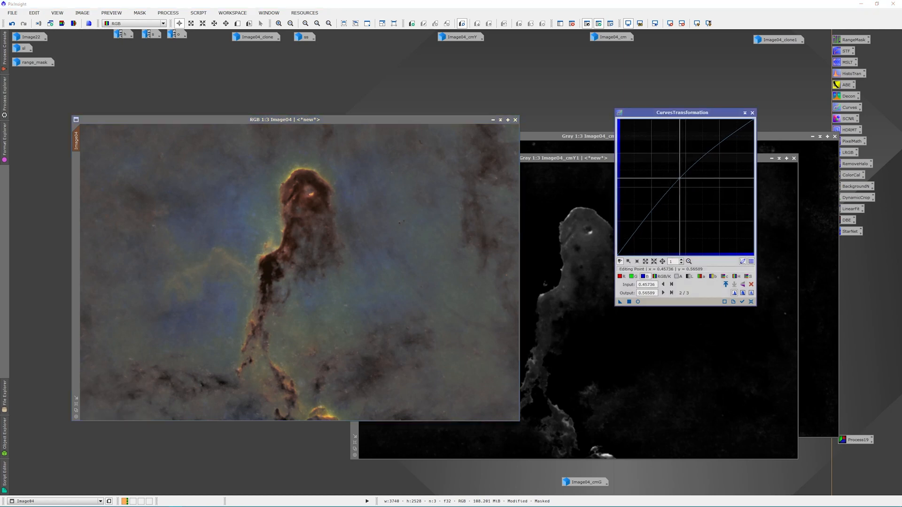
pyautogui.moveTo(690, 175); pyautogui.dragTo(676, 164)
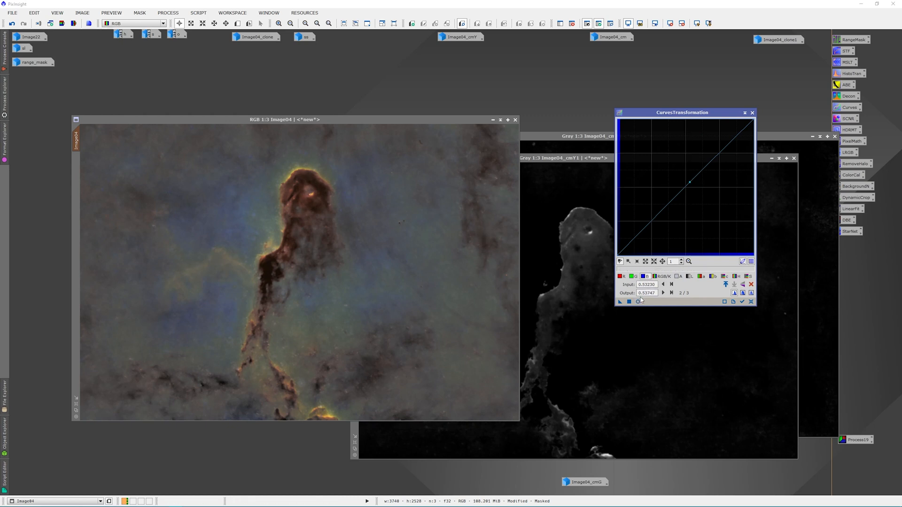
# Reopen the live preview and lift the blue curve slightly to tint the clouds bluer
pyautogui.click(637, 301)
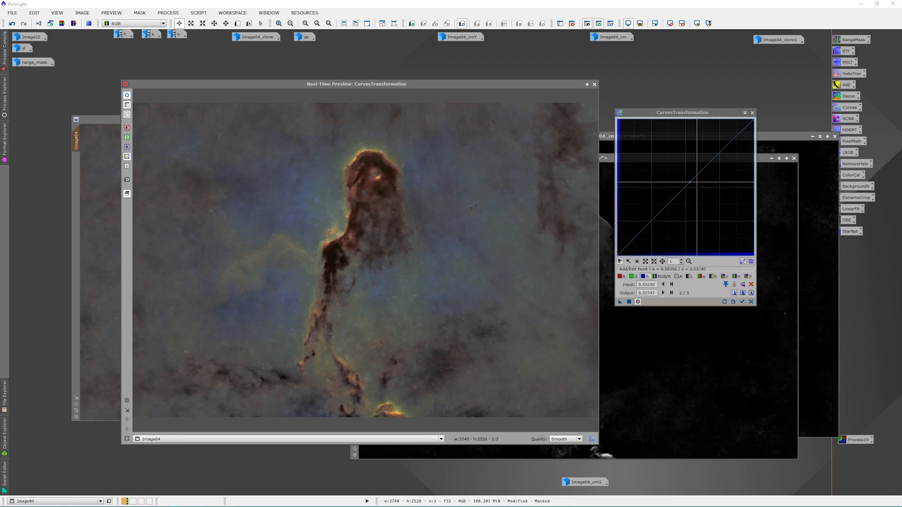
pyautogui.moveTo(682, 181); pyautogui.dragTo(682, 176)
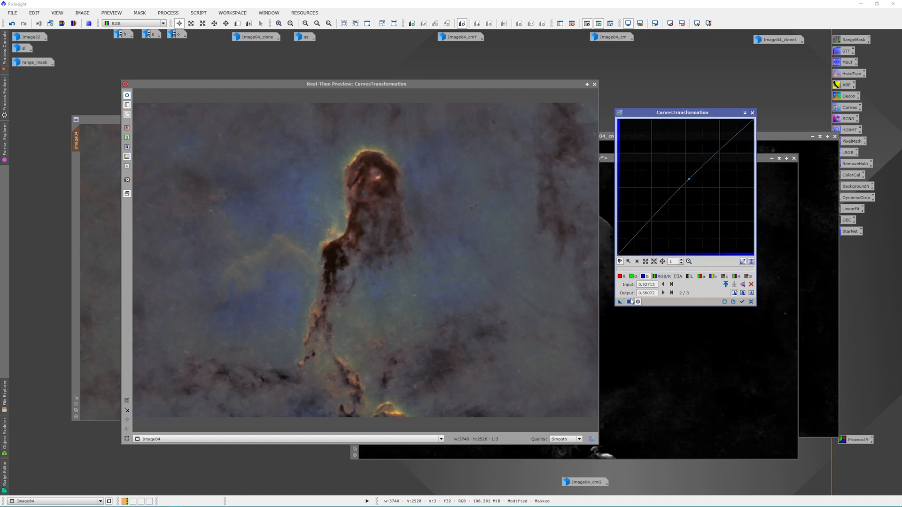
pyautogui.moveTo(632, 302)
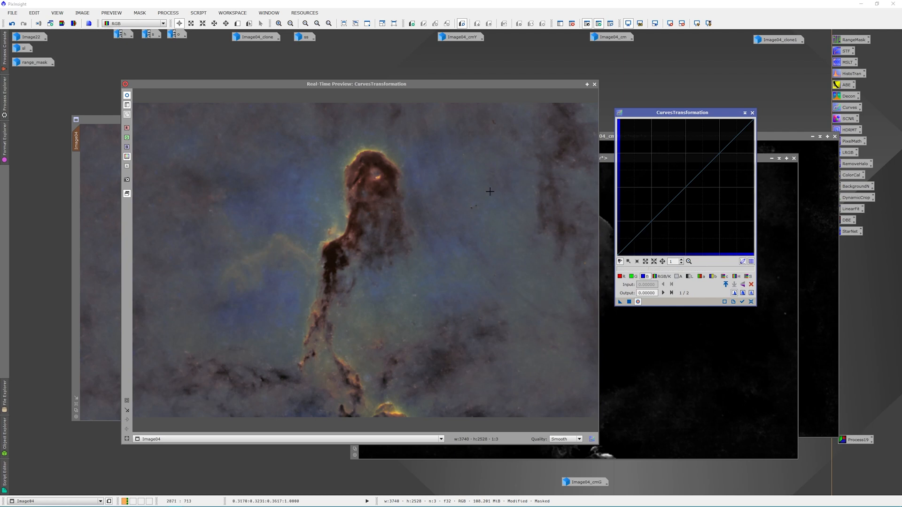
pyautogui.moveTo(340, 316)
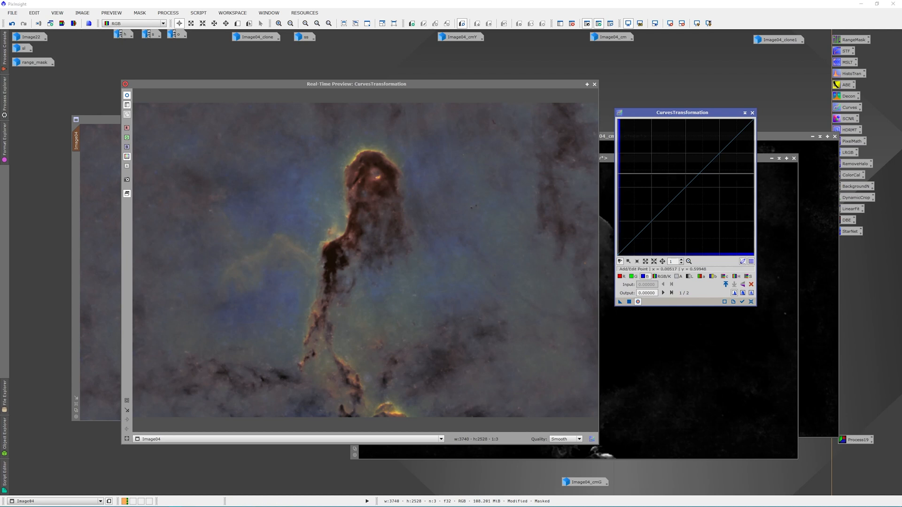
pyautogui.moveTo(587, 74)
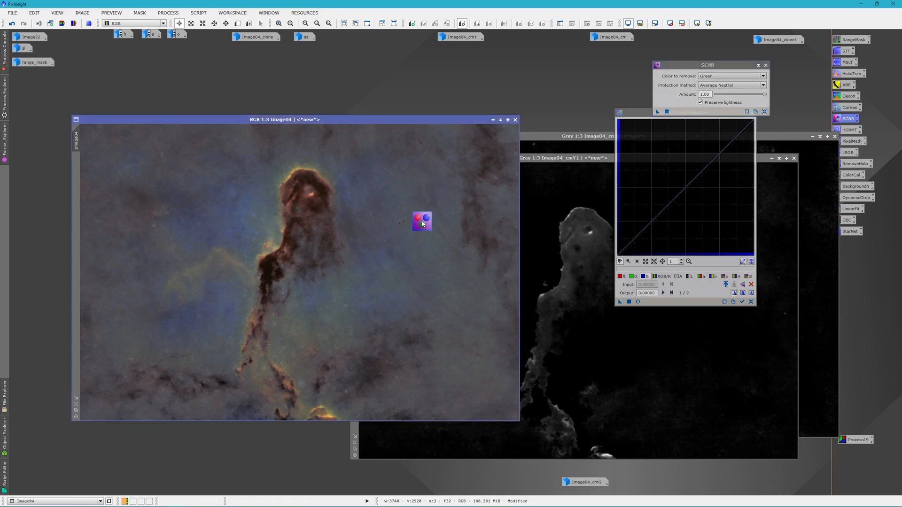
pyautogui.moveTo(423, 224)
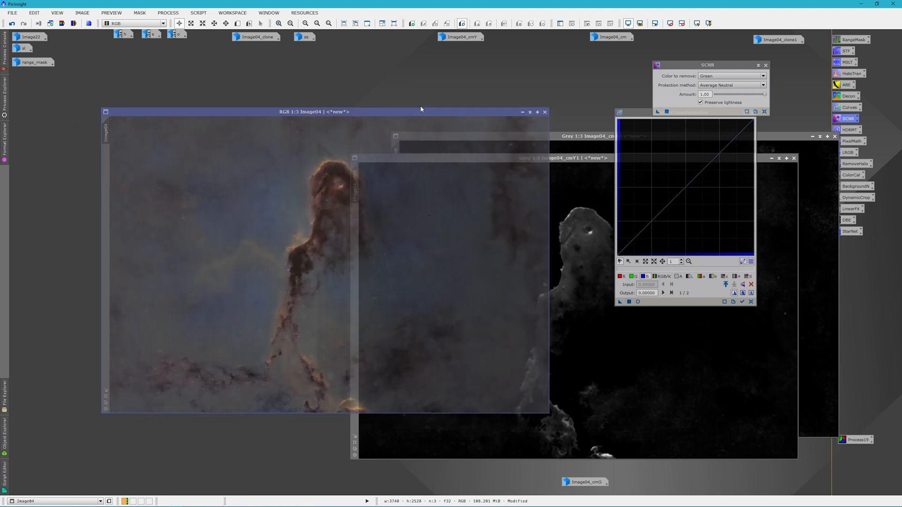
# Move the nebula image window to a clearer spot
pyautogui.moveTo(420, 109); pyautogui.dragTo(427, 95)
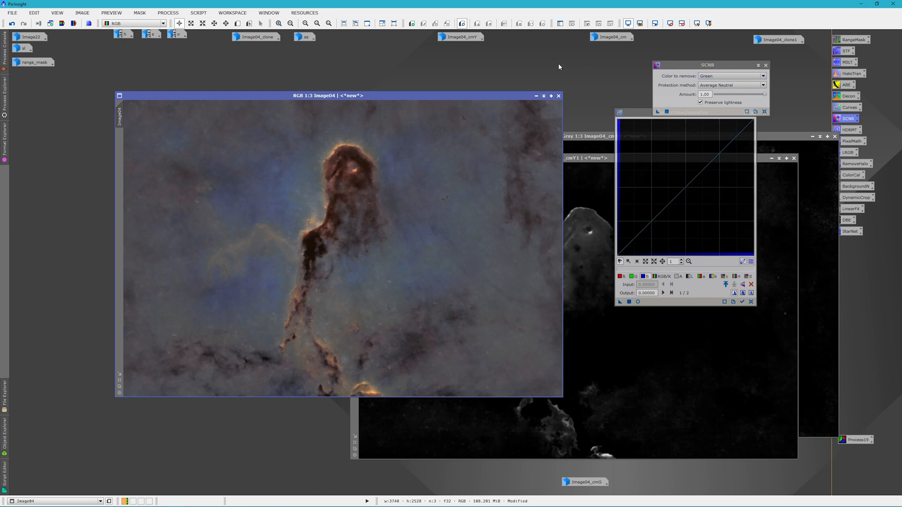
# Rename the green-removed nebula image to 'starless'
pyautogui.rightClick(336, 158)
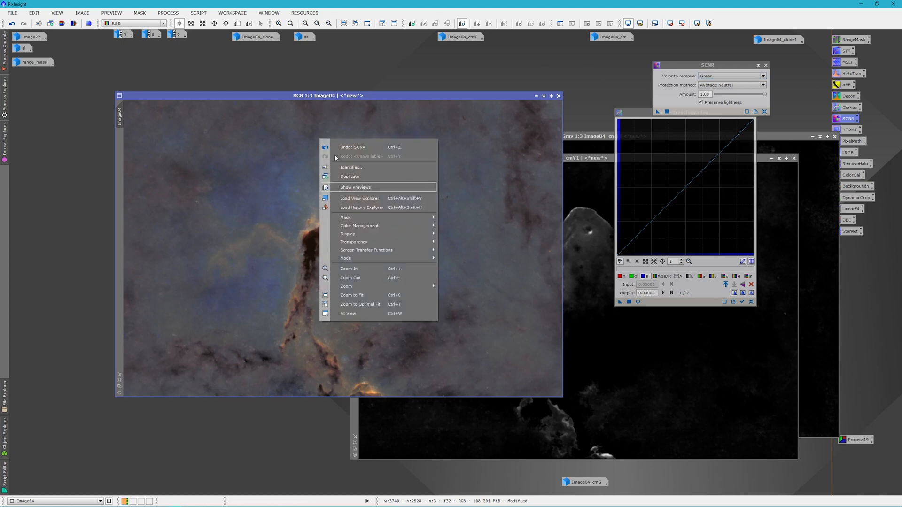
pyautogui.click(351, 167)
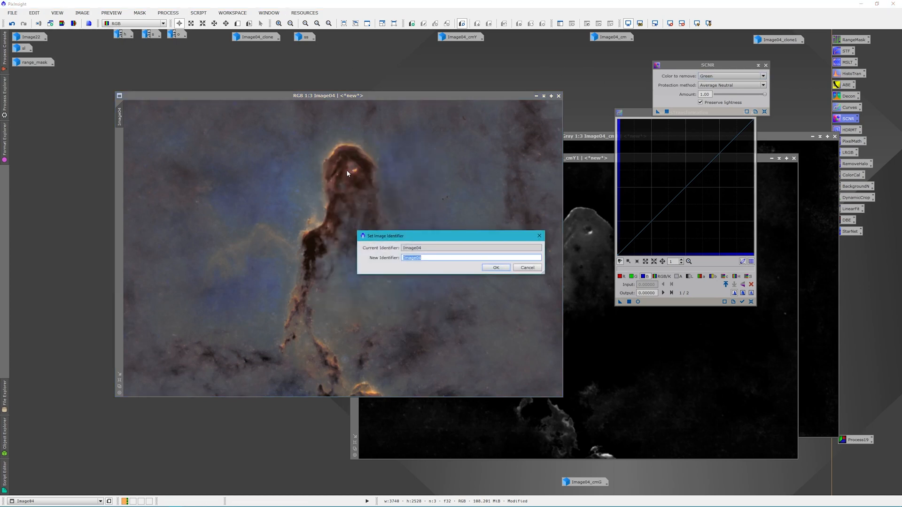
pyautogui.write('star')
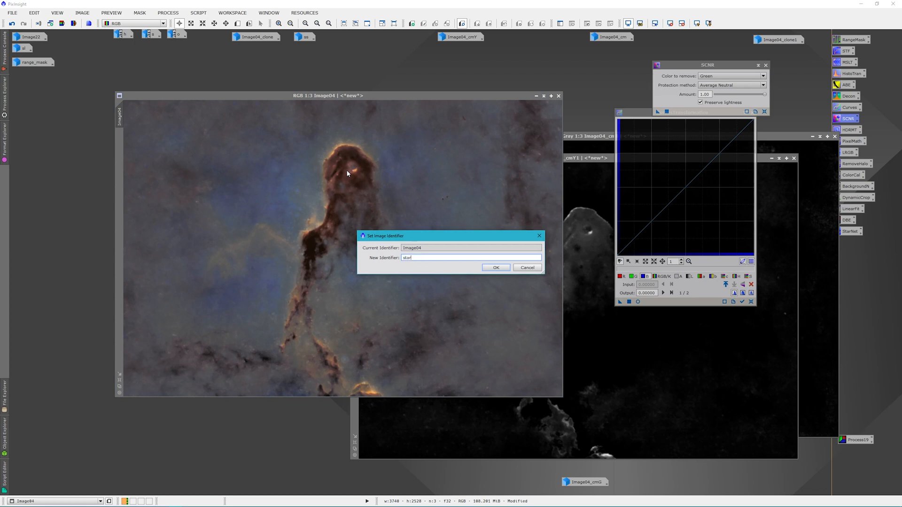
pyautogui.click(495, 268)
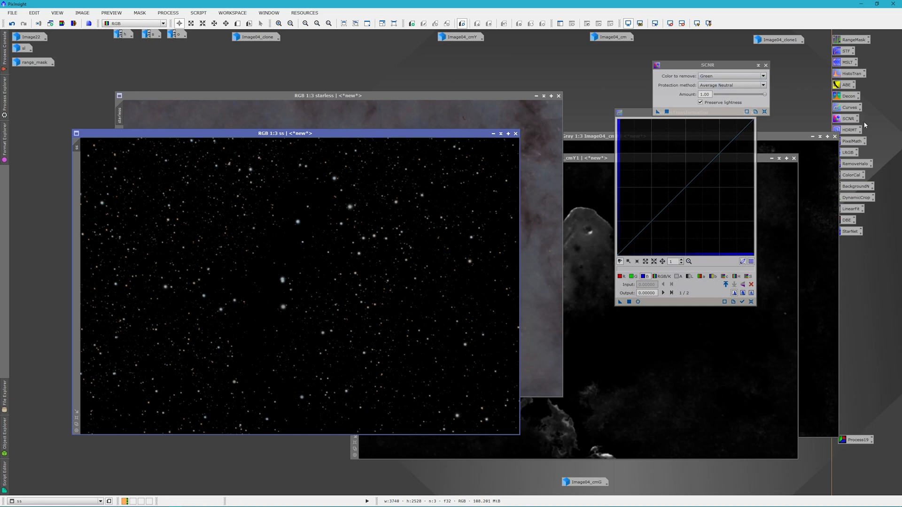
pyautogui.moveTo(870, 205)
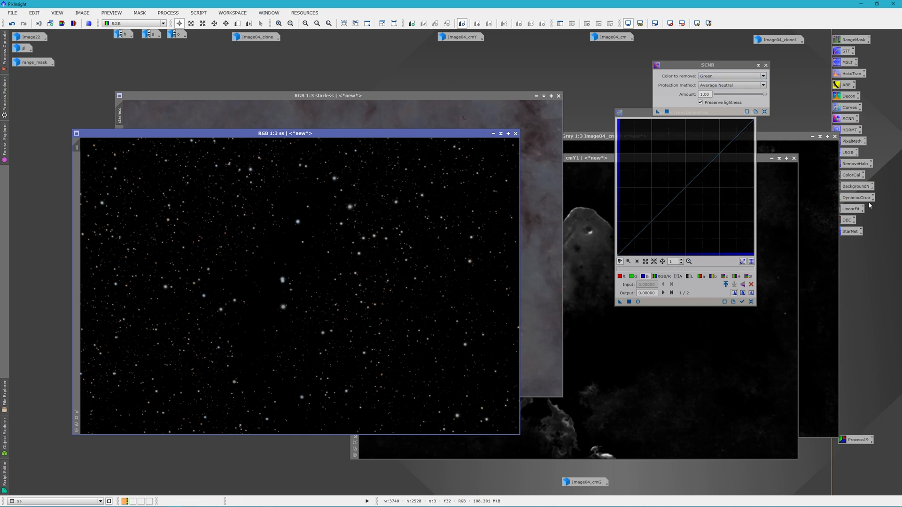
pyautogui.moveTo(418, 104)
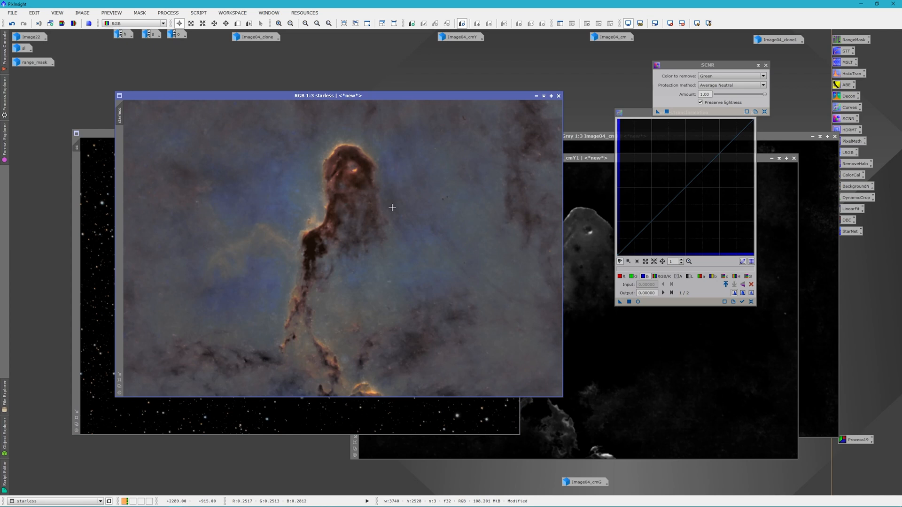
pyautogui.moveTo(367, 225)
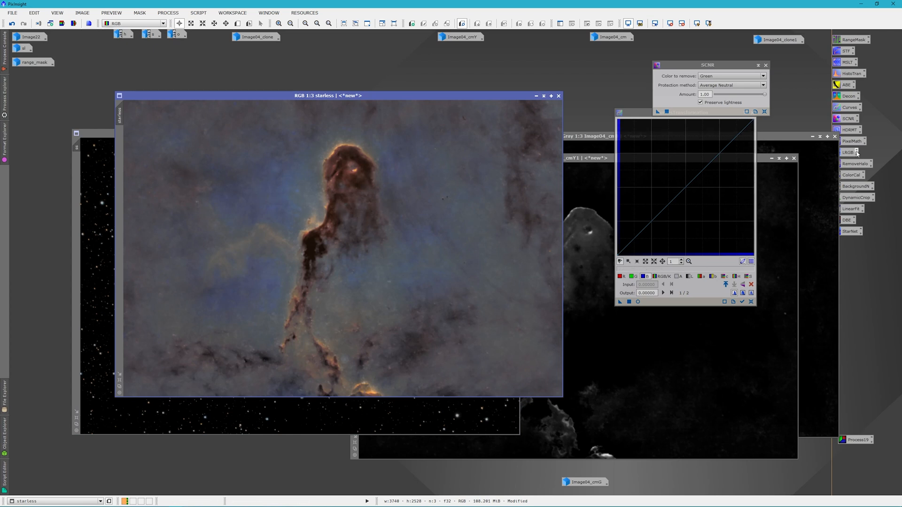
# Recombine stars with the PixelMath expression 'starless+ss', then close PixelMath
pyautogui.click(851, 141)
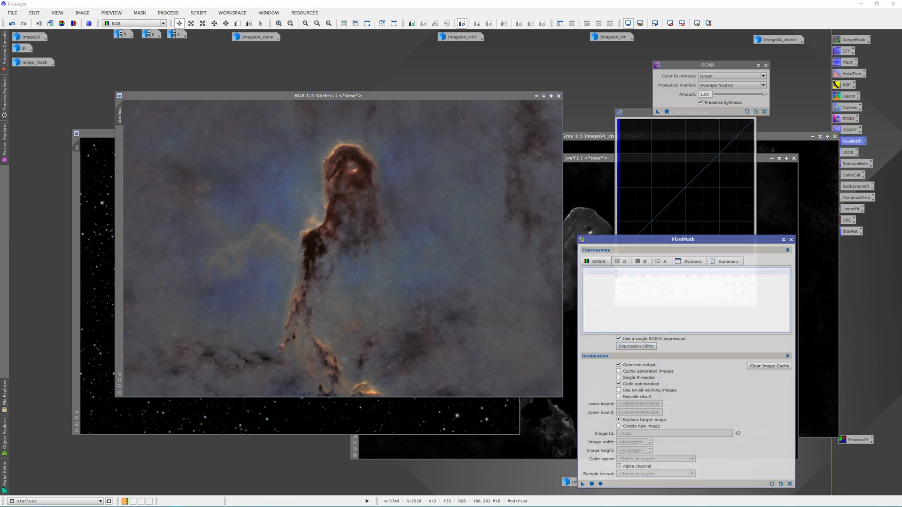
pyautogui.write('st')
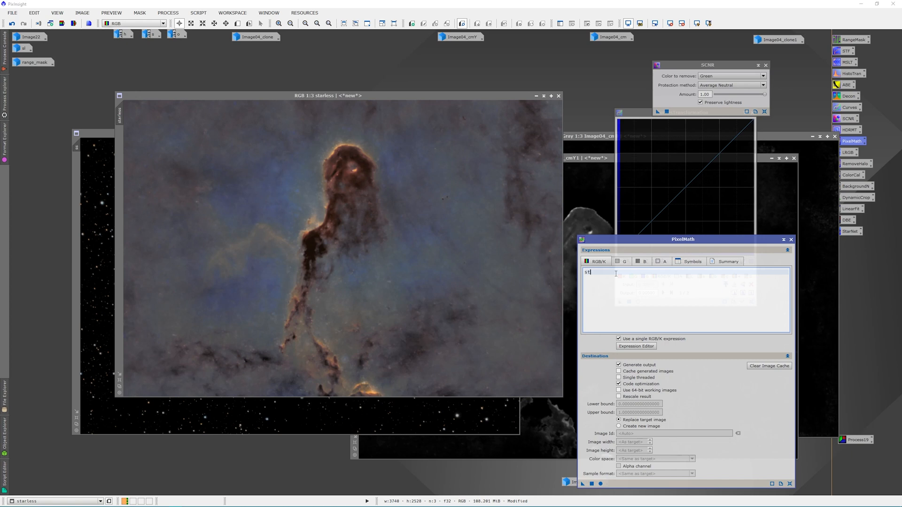
pyautogui.write('arless')
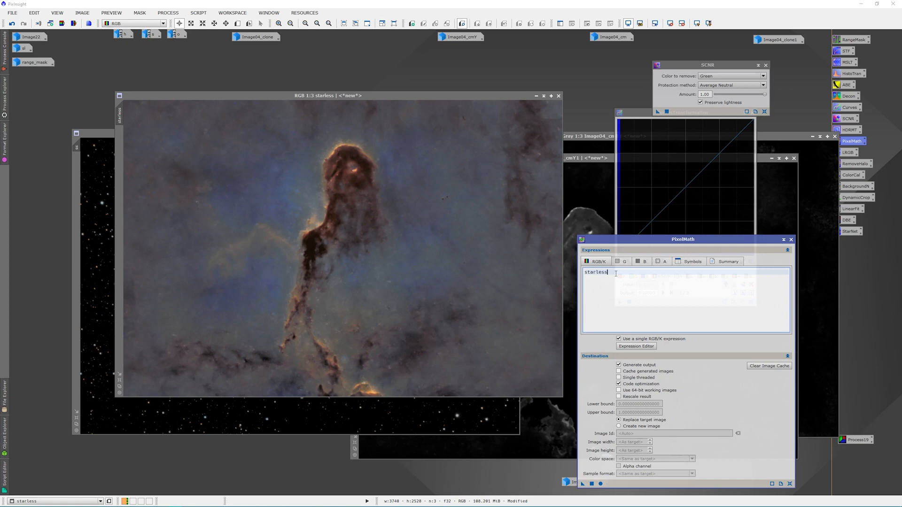
pyautogui.write('+ss')
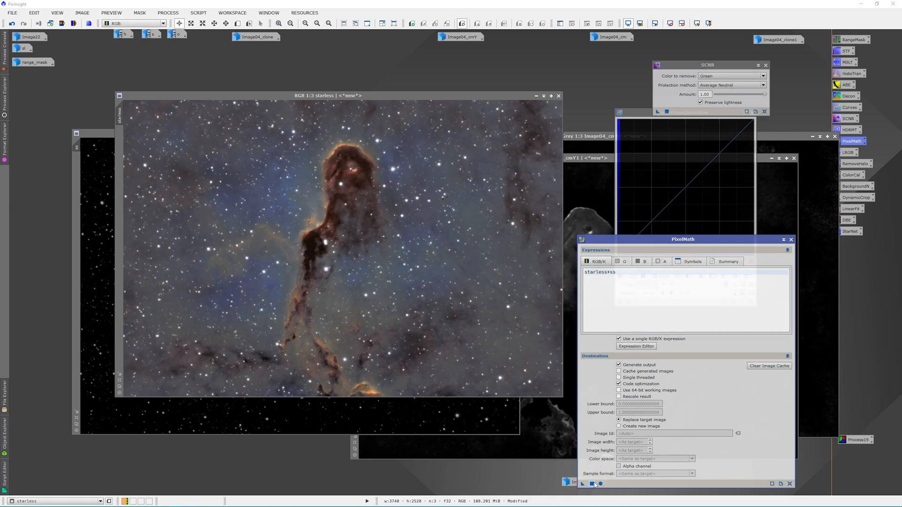
pyautogui.moveTo(466, 250)
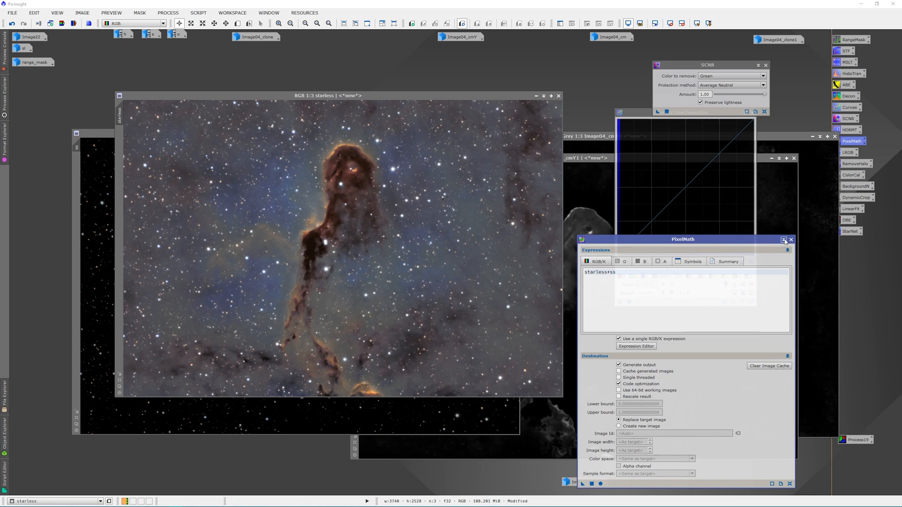
pyautogui.click(784, 239)
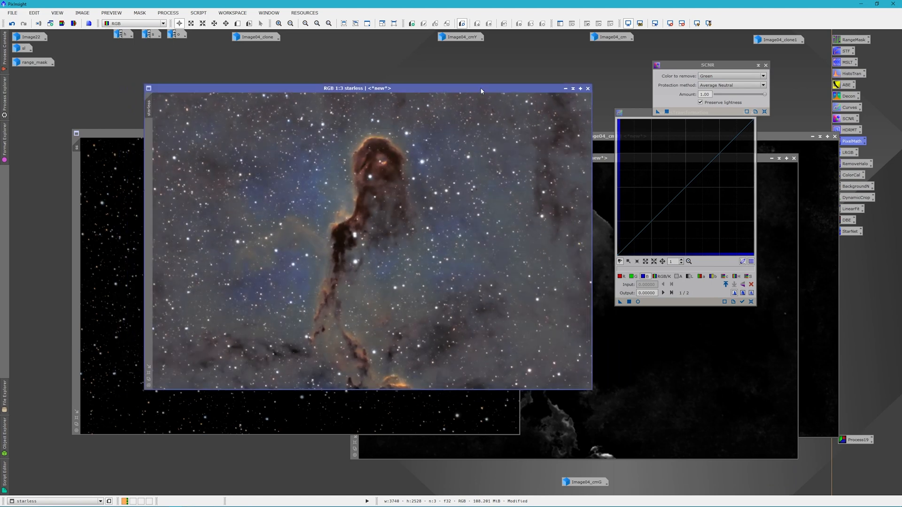
pyautogui.moveTo(441, 243)
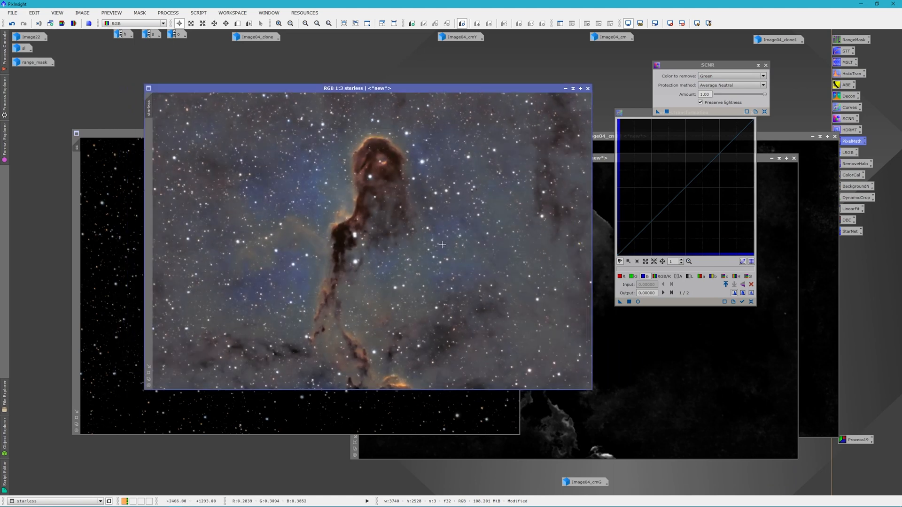
pyautogui.moveTo(528, 125)
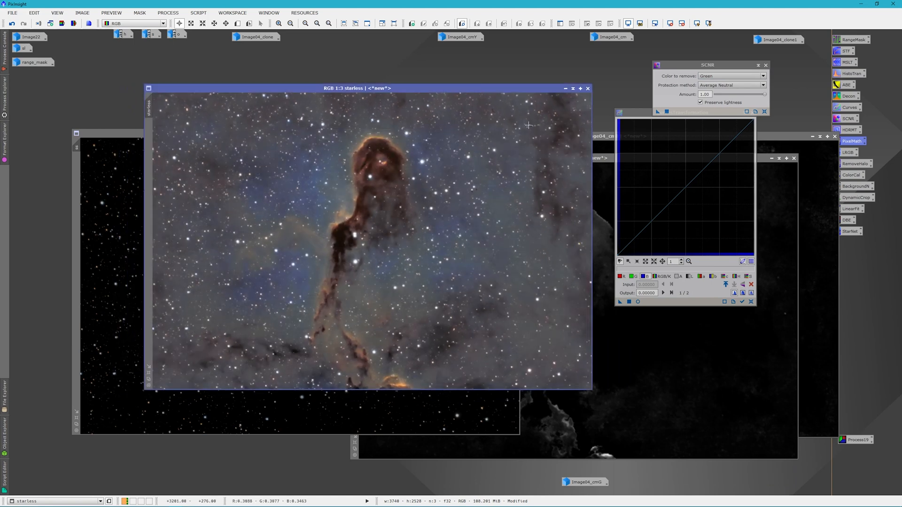
# Move the SCNR dialog to the top right and close CurvesTransformation
pyautogui.moveTo(710, 65); pyautogui.dragTo(779, 56)
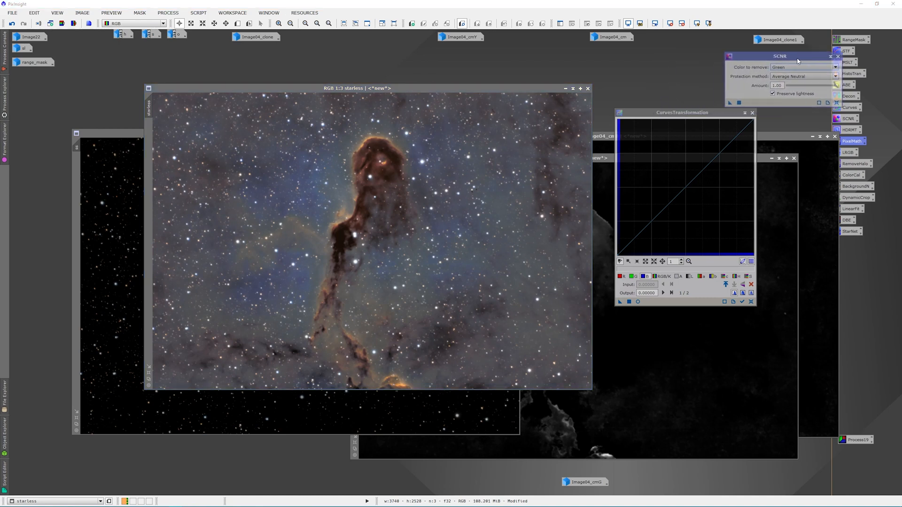
pyautogui.click(682, 112)
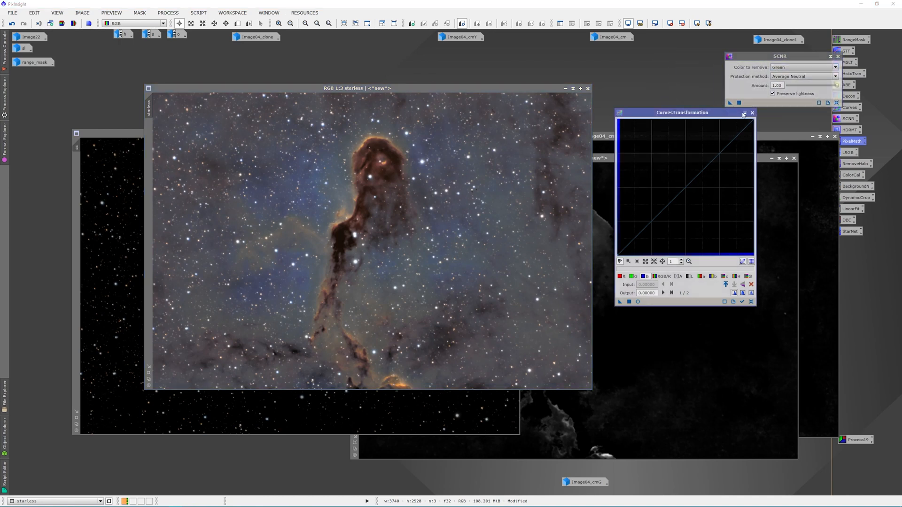
pyautogui.click(752, 113)
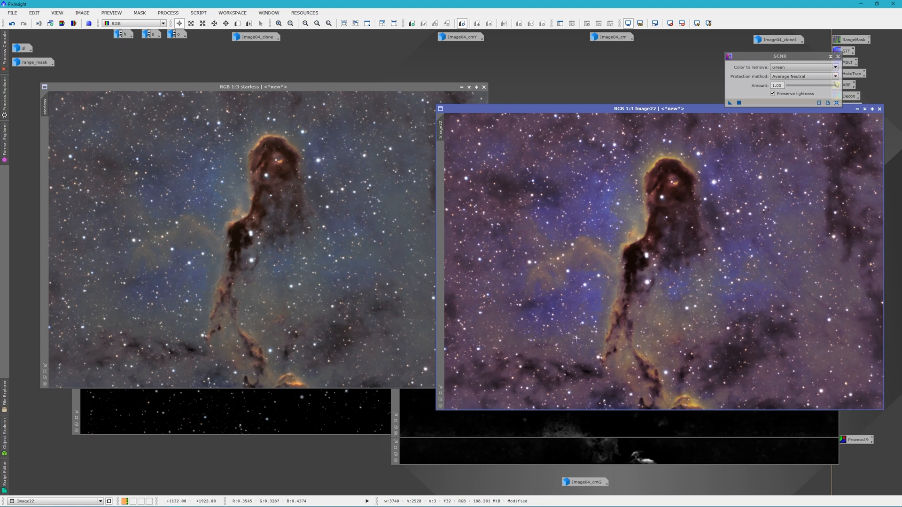
pyautogui.moveTo(712, 217)
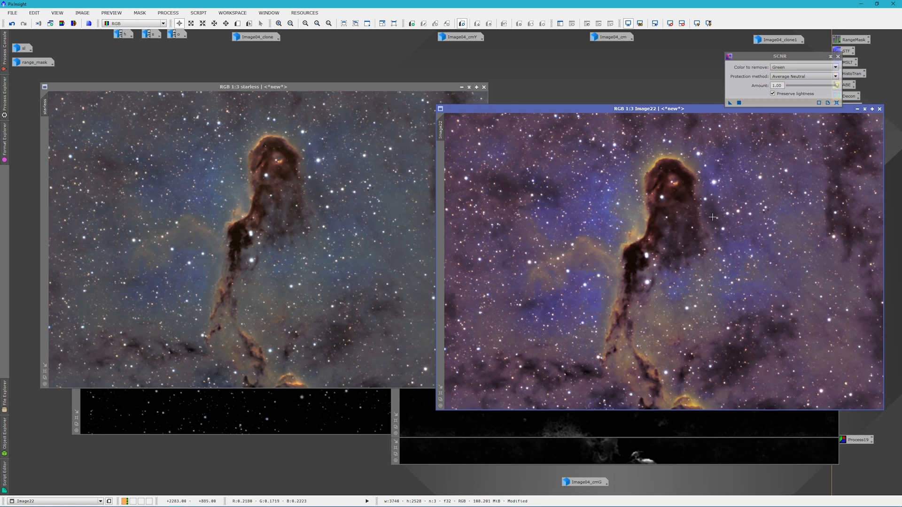
pyautogui.moveTo(646, 290)
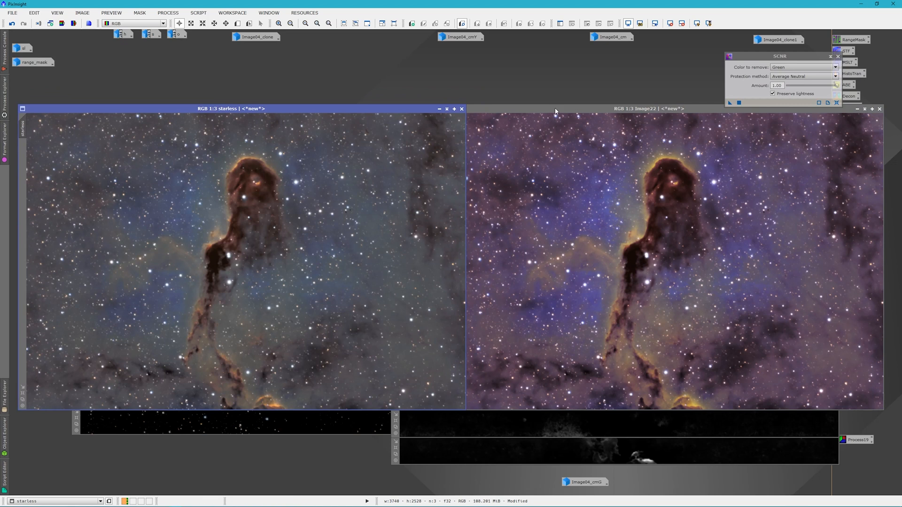
# Activate Image22 beside the starless image for colour comparison
pyautogui.click(661, 109)
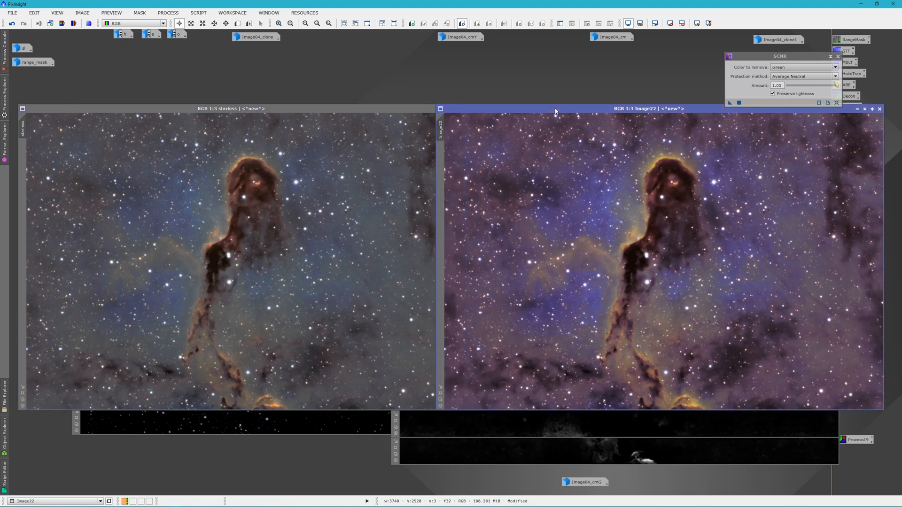
pyautogui.moveTo(344, 297)
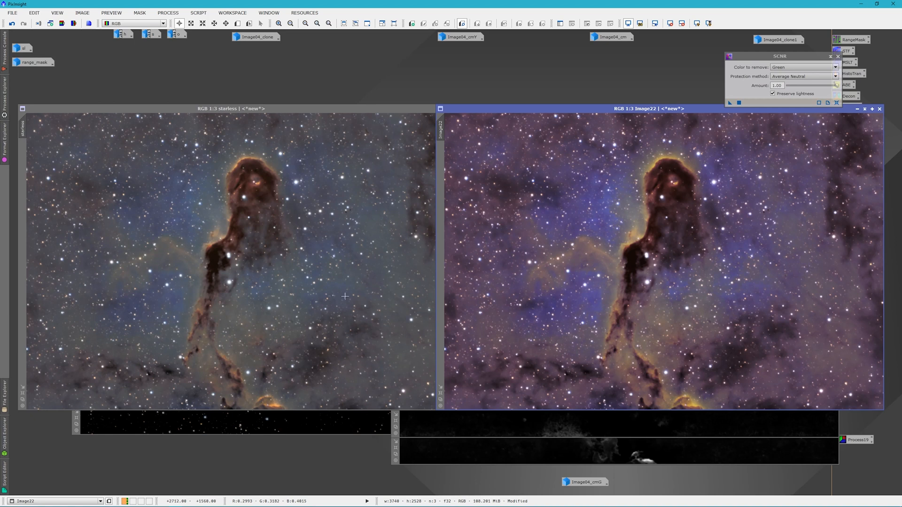
pyautogui.moveTo(277, 236)
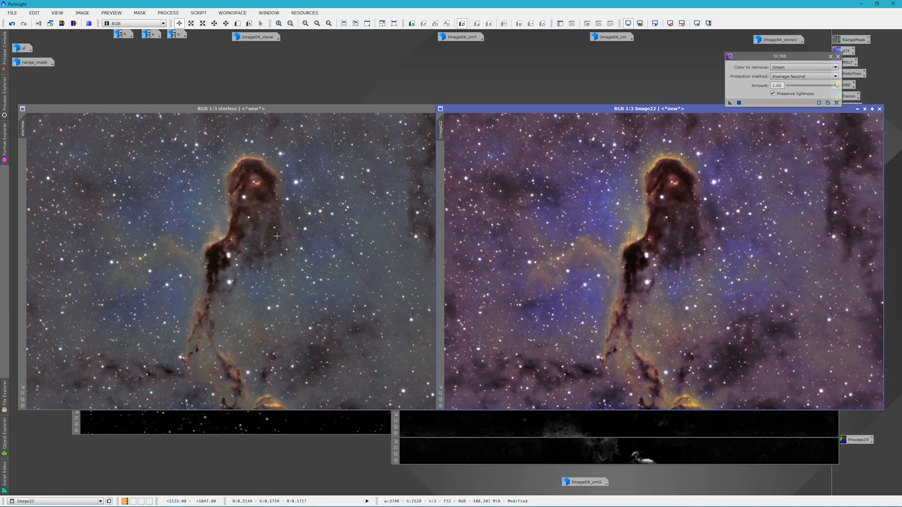
pyautogui.moveTo(268, 228)
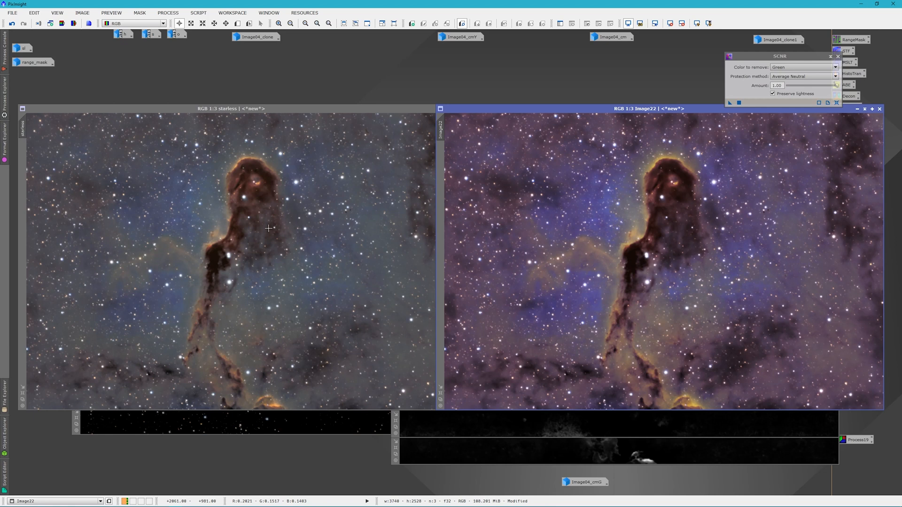
pyautogui.moveTo(583, 197)
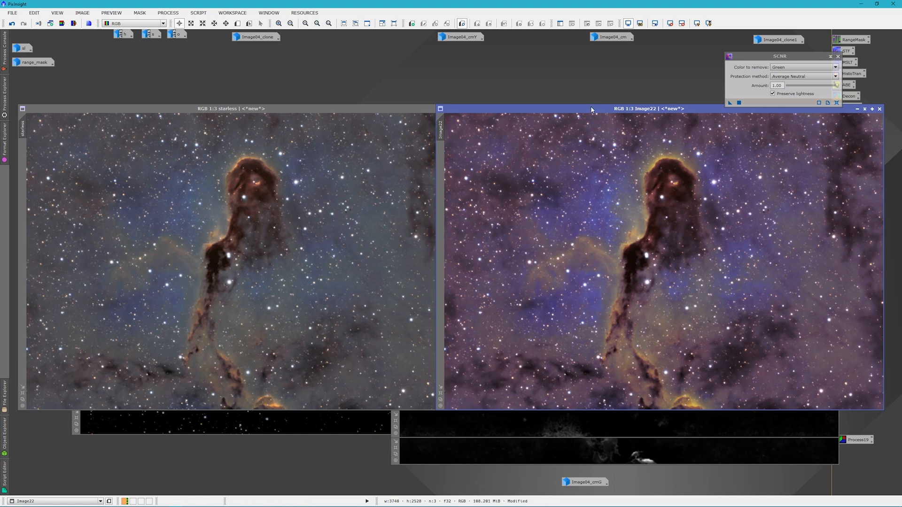
pyautogui.moveTo(412, 113)
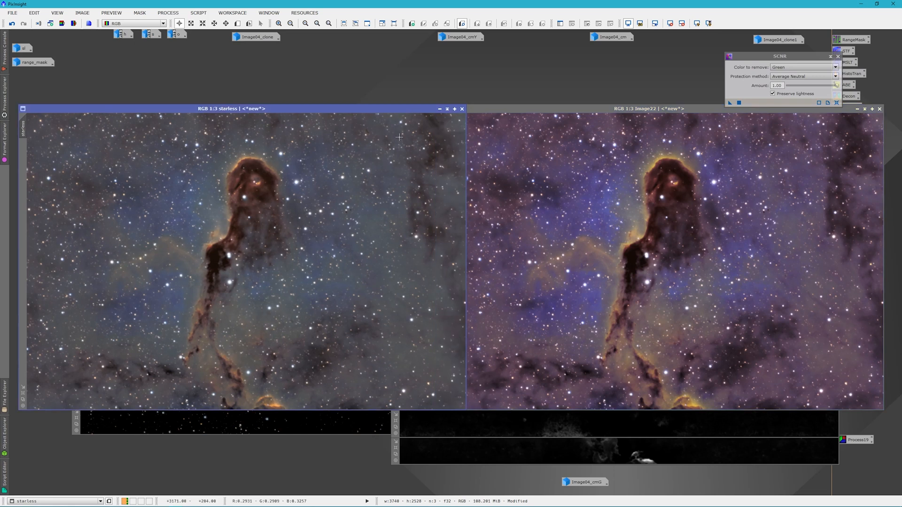
pyautogui.moveTo(331, 374)
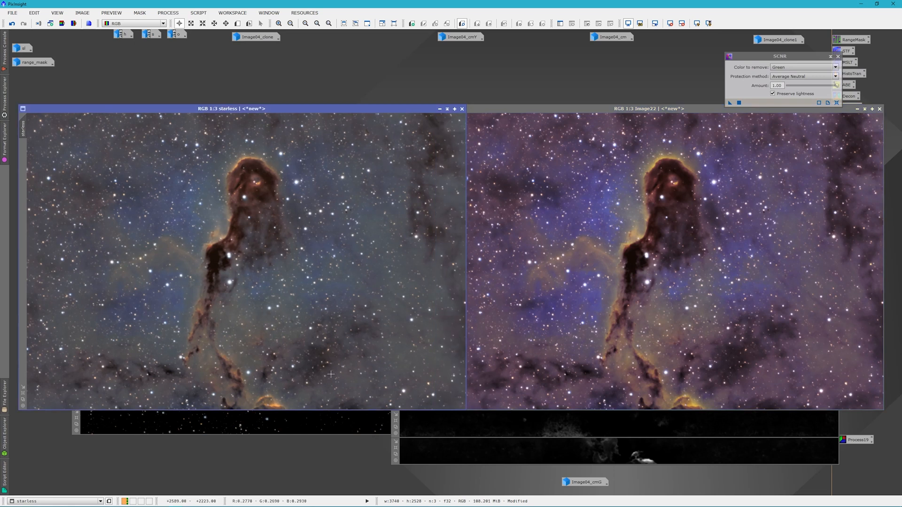
pyautogui.moveTo(531, 170)
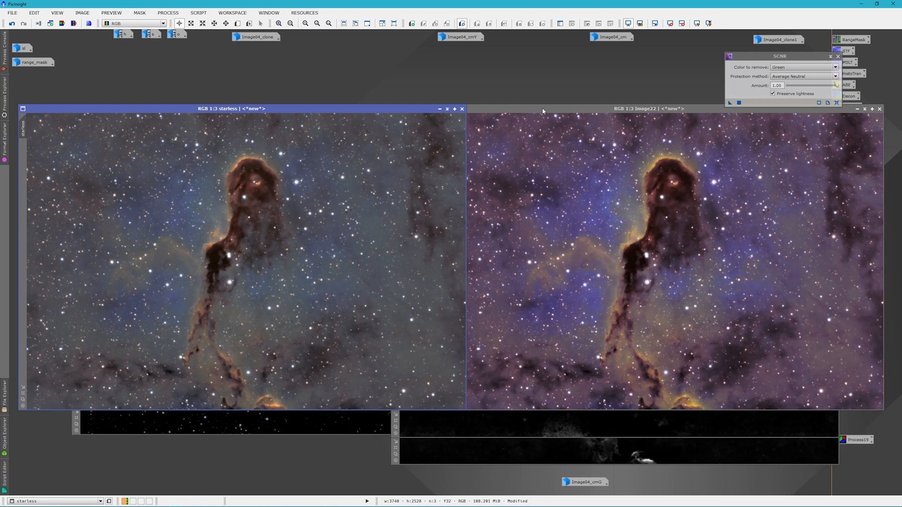
pyautogui.moveTo(576, 112)
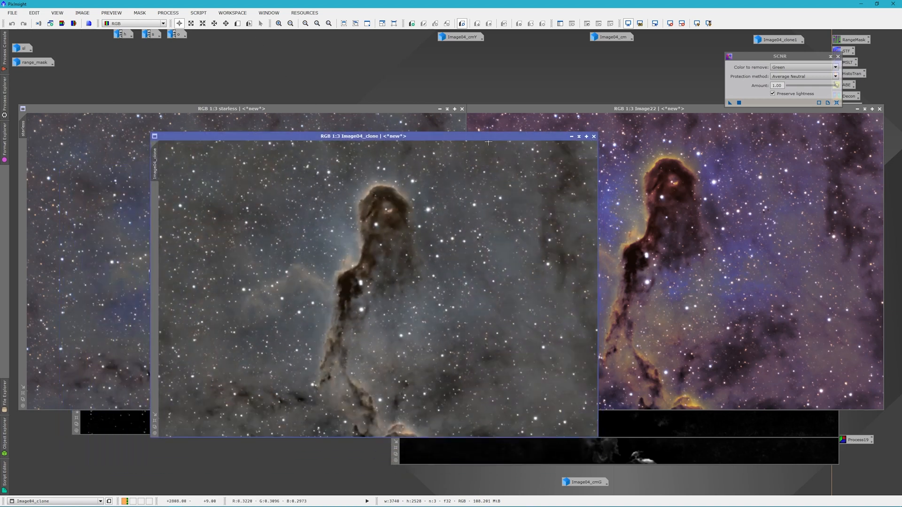
pyautogui.moveTo(452, 236)
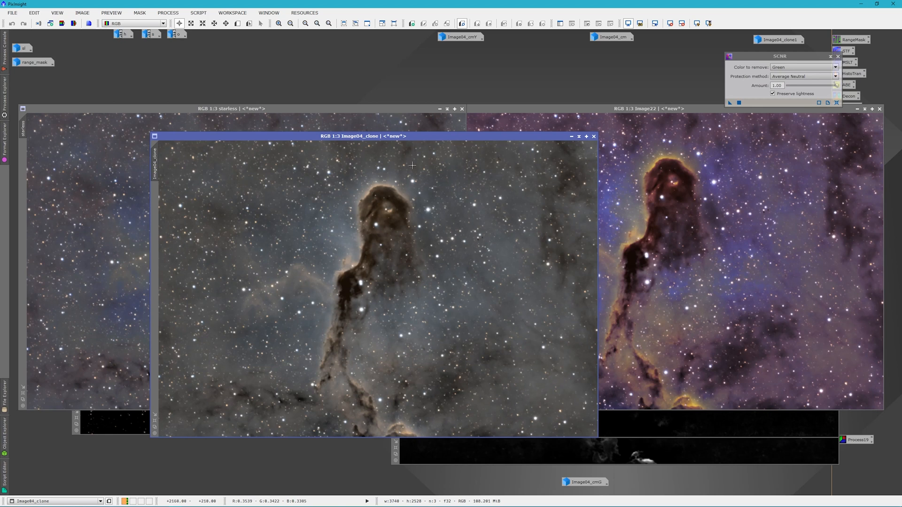
pyautogui.moveTo(412, 286)
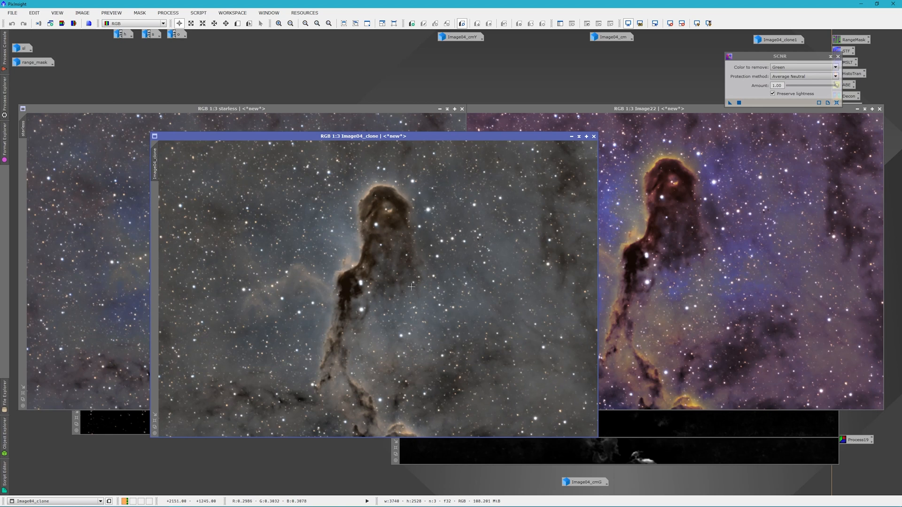
pyautogui.moveTo(317, 277)
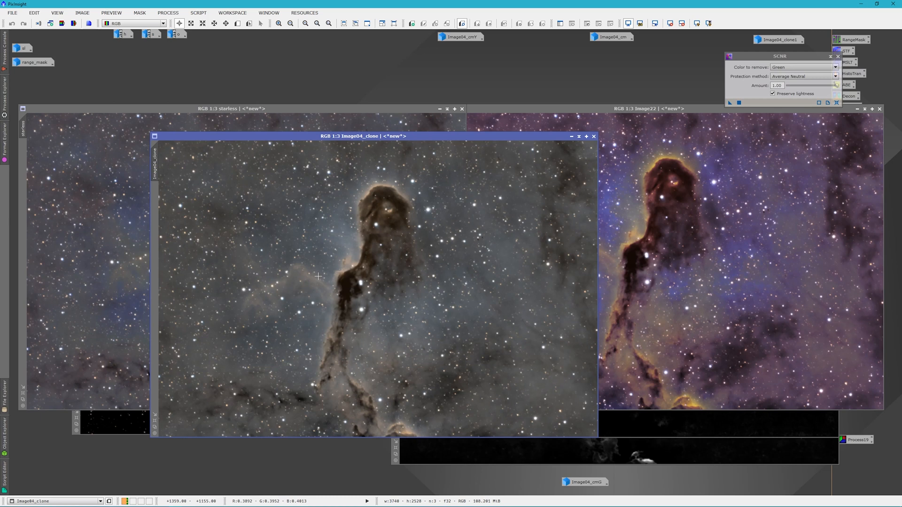
pyautogui.moveTo(361, 115)
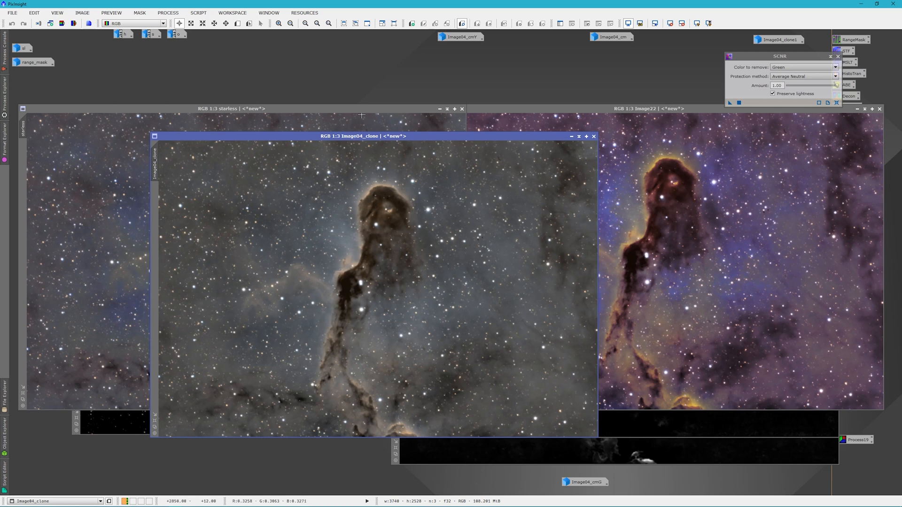